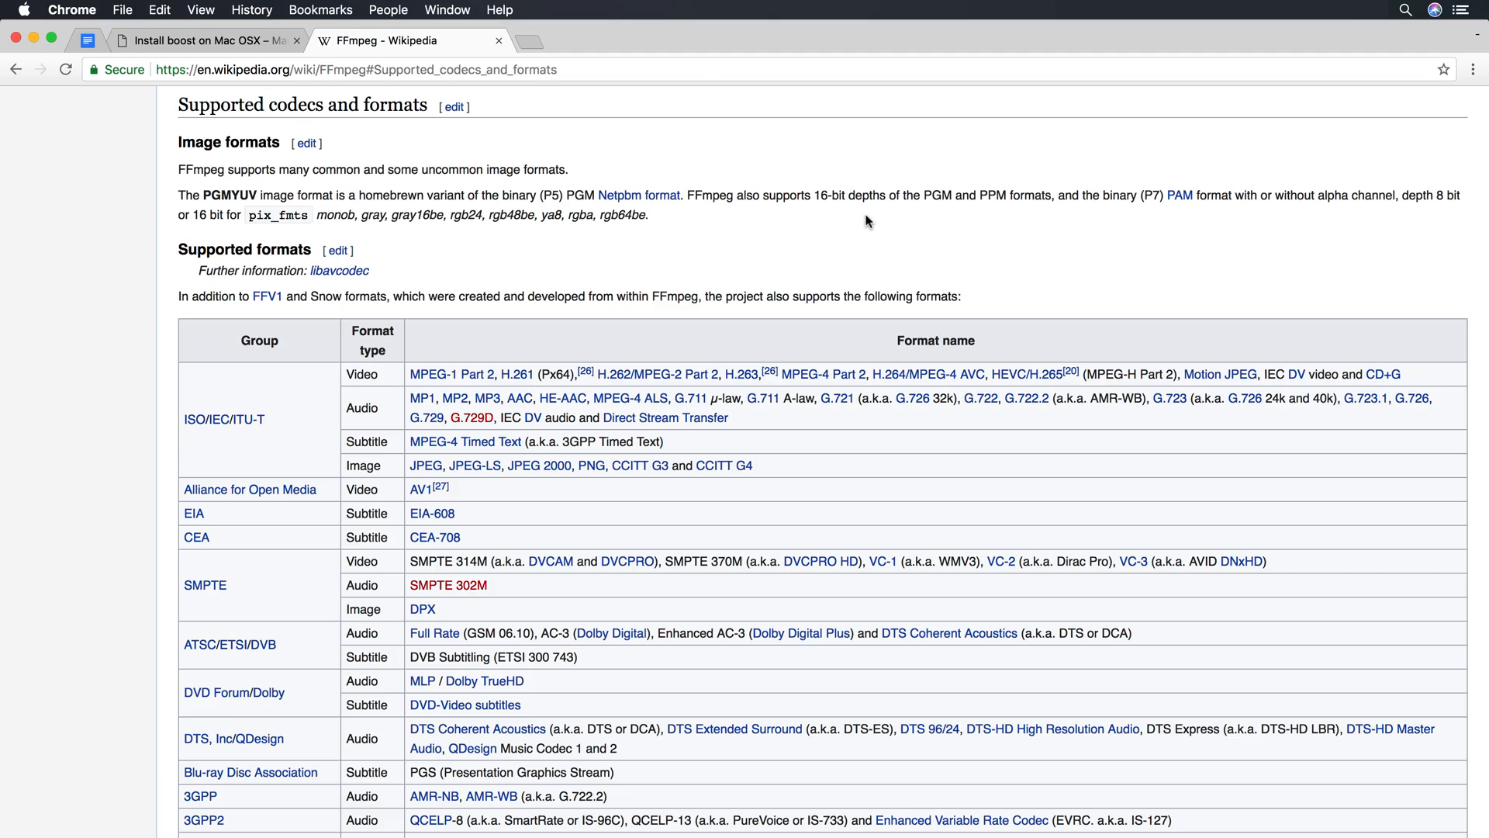
Launch the AEViewer extension from the Window menu beside the Demo composition.
scroll(down, 3)
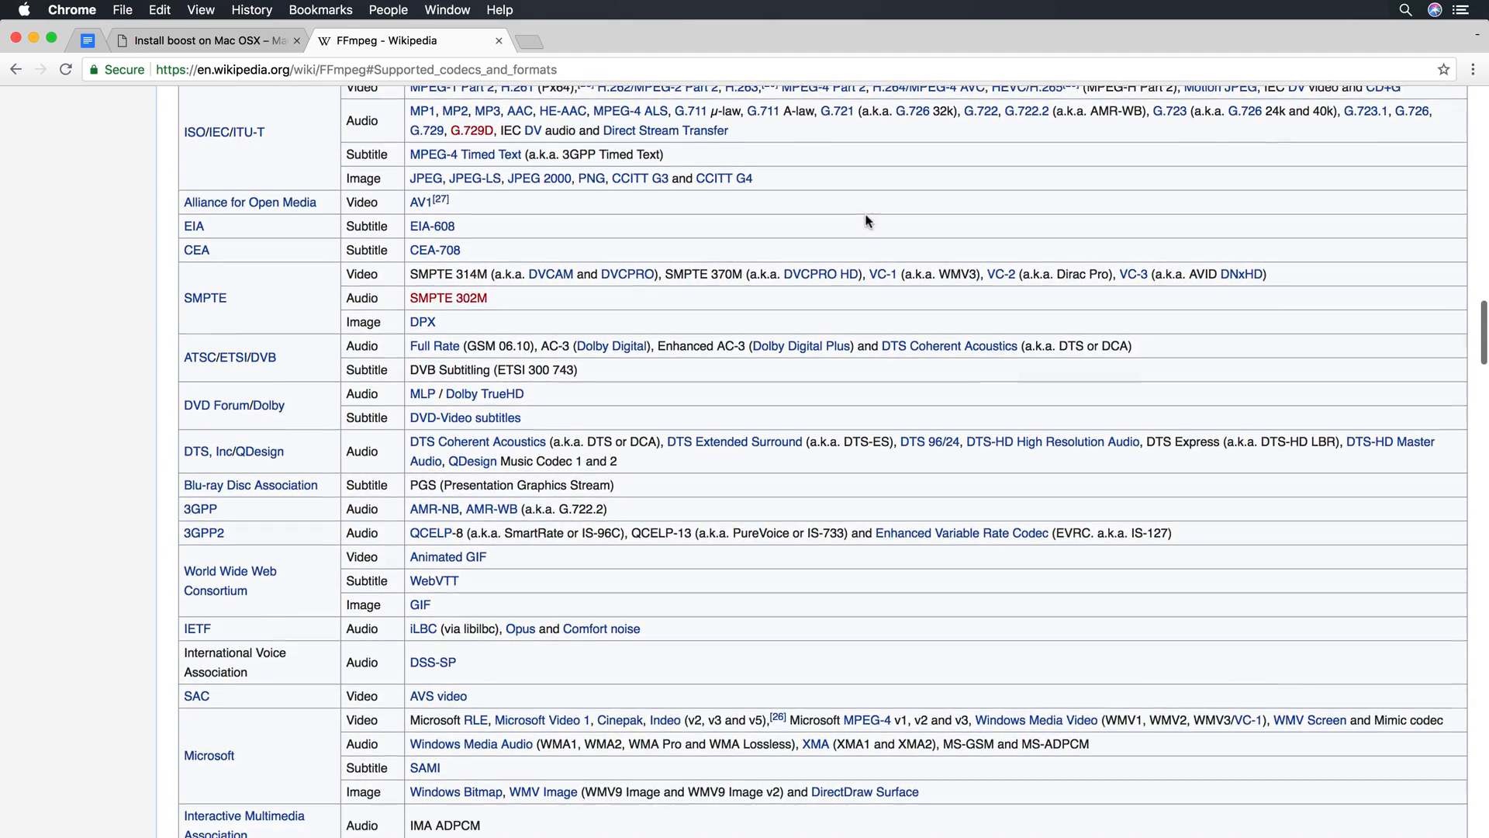
scroll(down, 3)
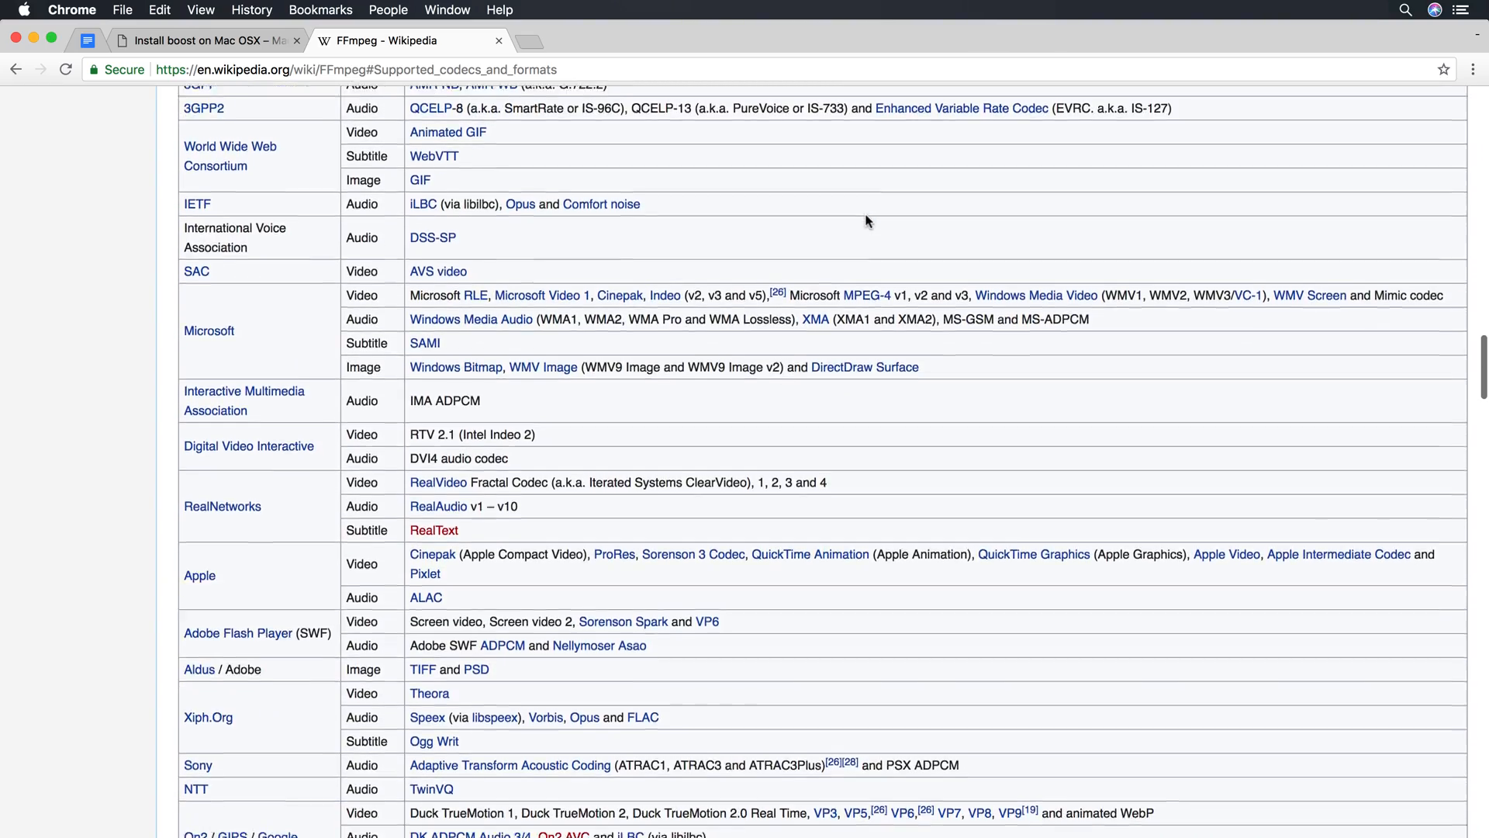
scroll(down, 3)
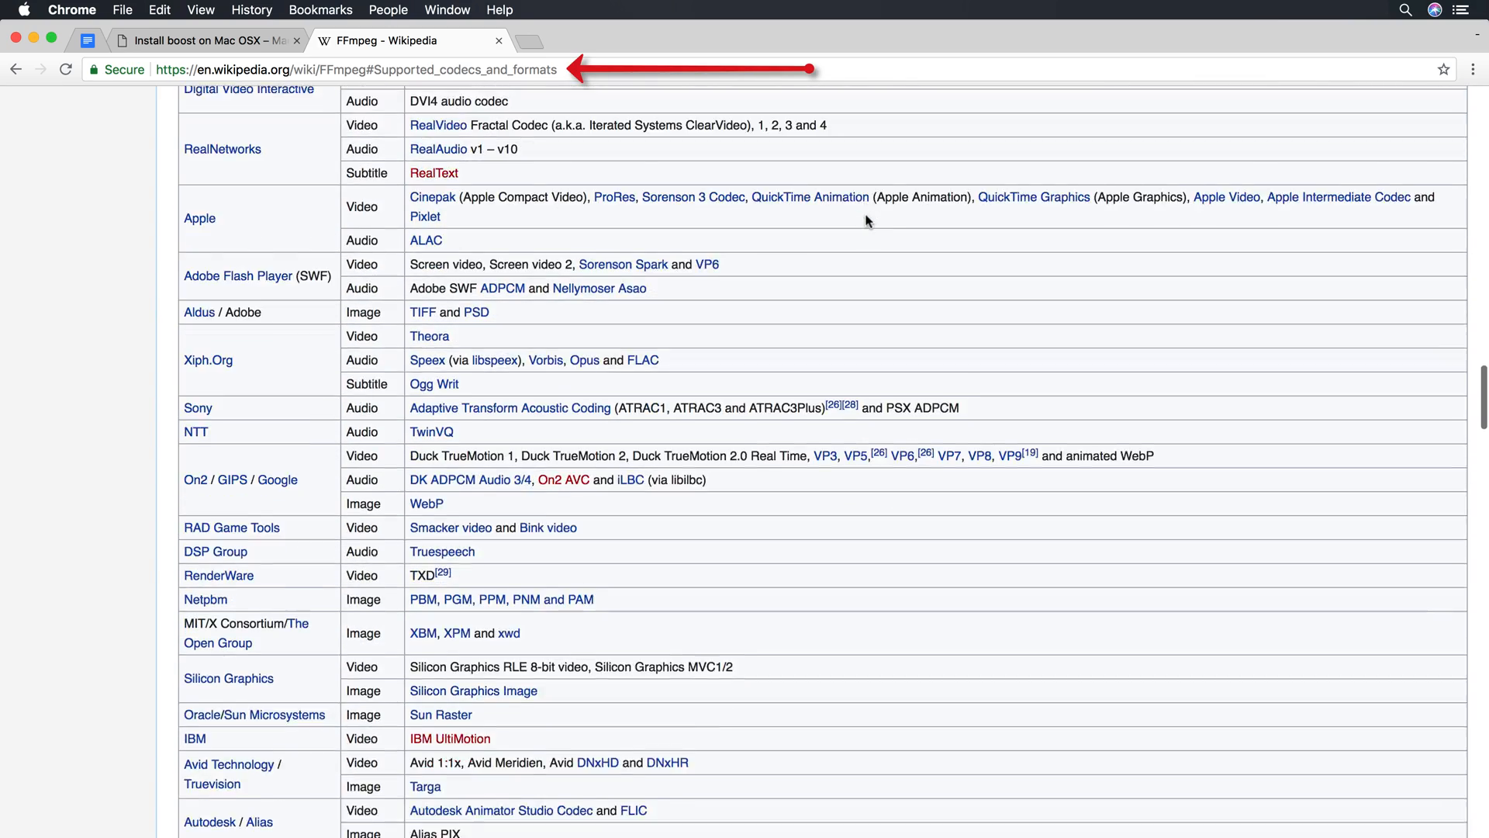
scroll(down, 3)
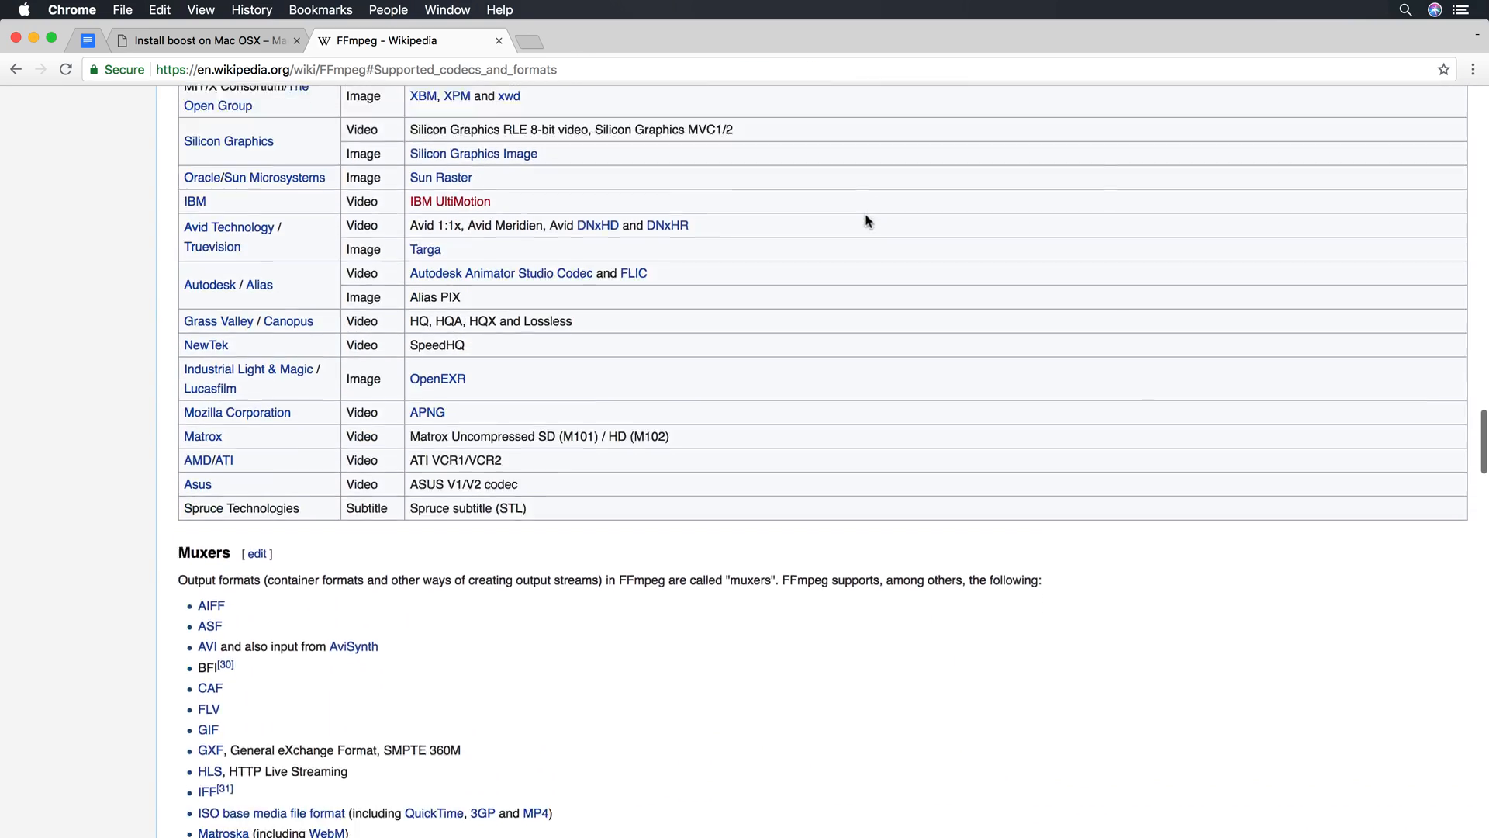
scroll(down, 3)
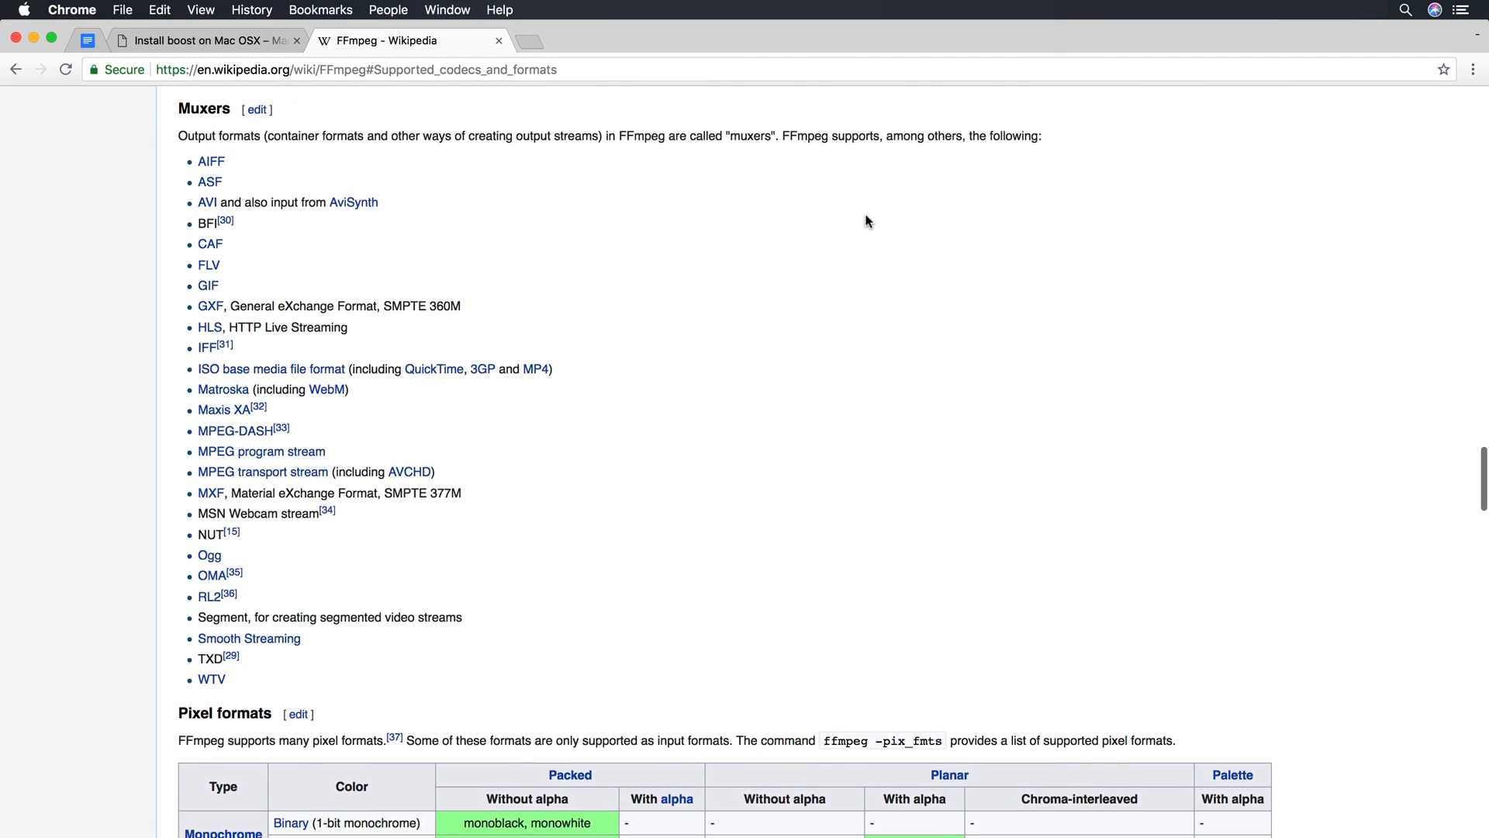
scroll(down, 3)
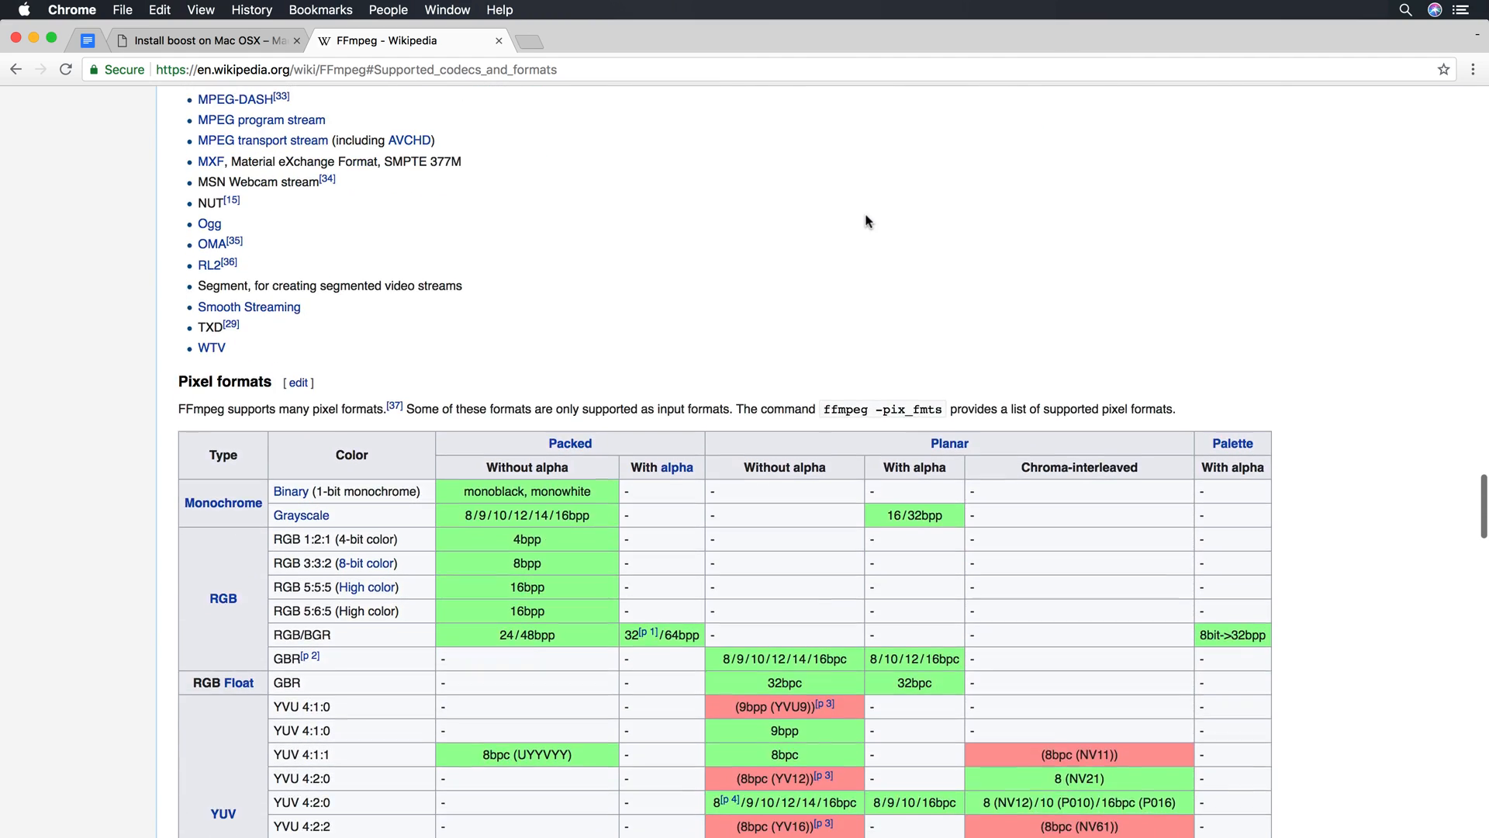
scroll(down, 3)
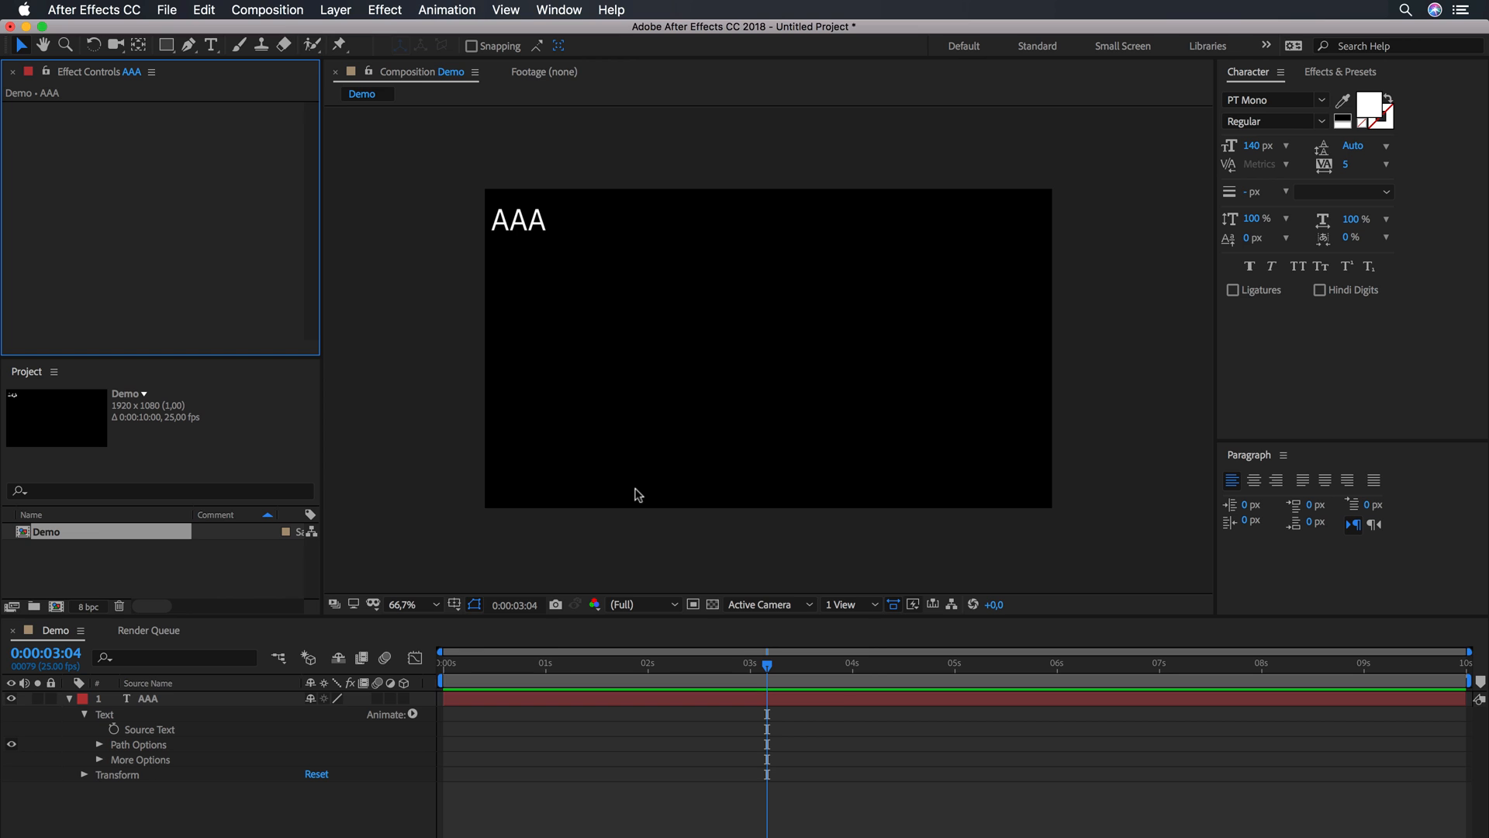
click(559, 9)
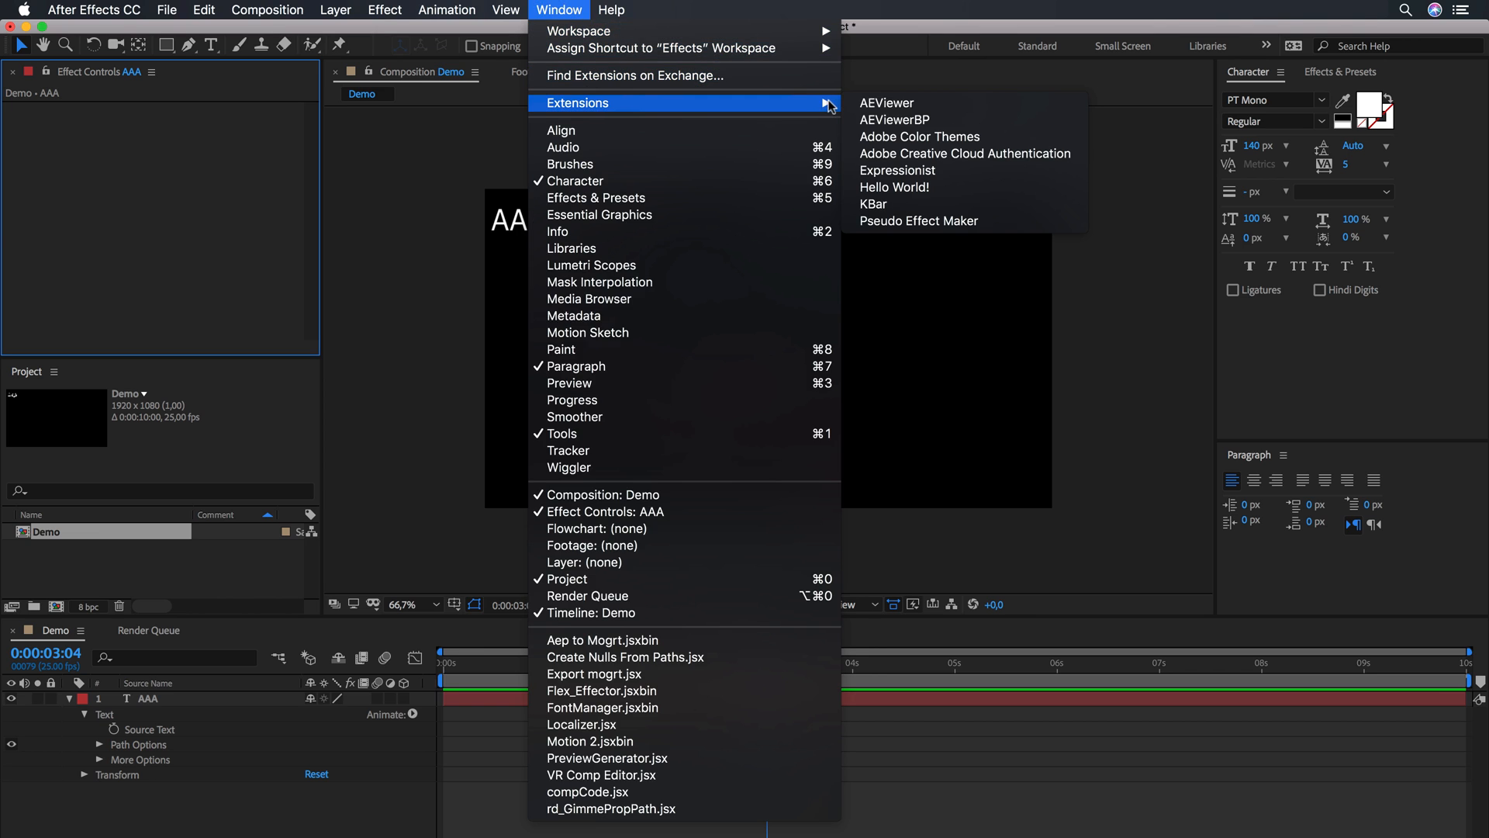
click(886, 102)
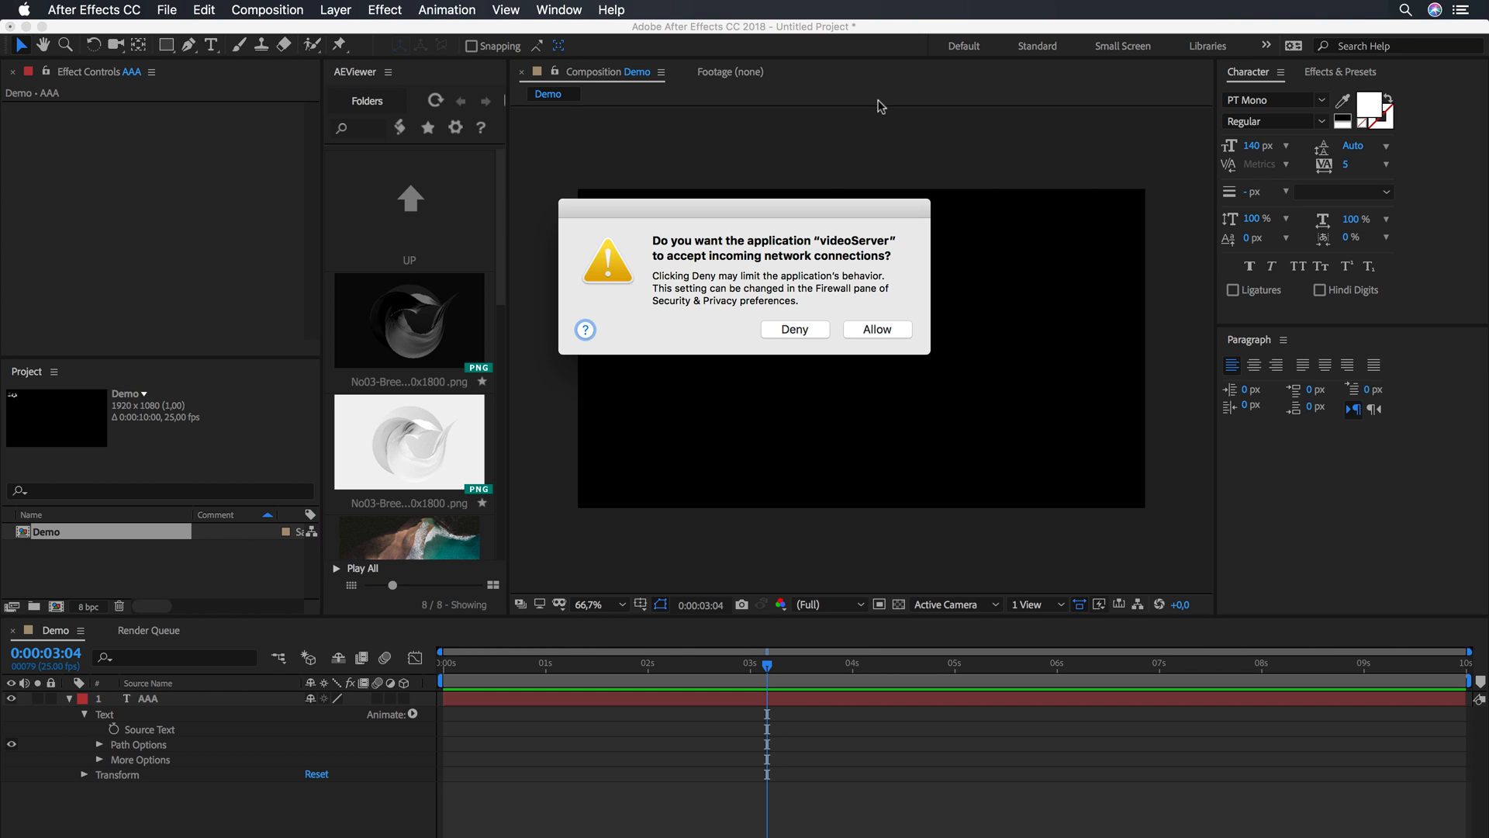
mouse_move(827, 290)
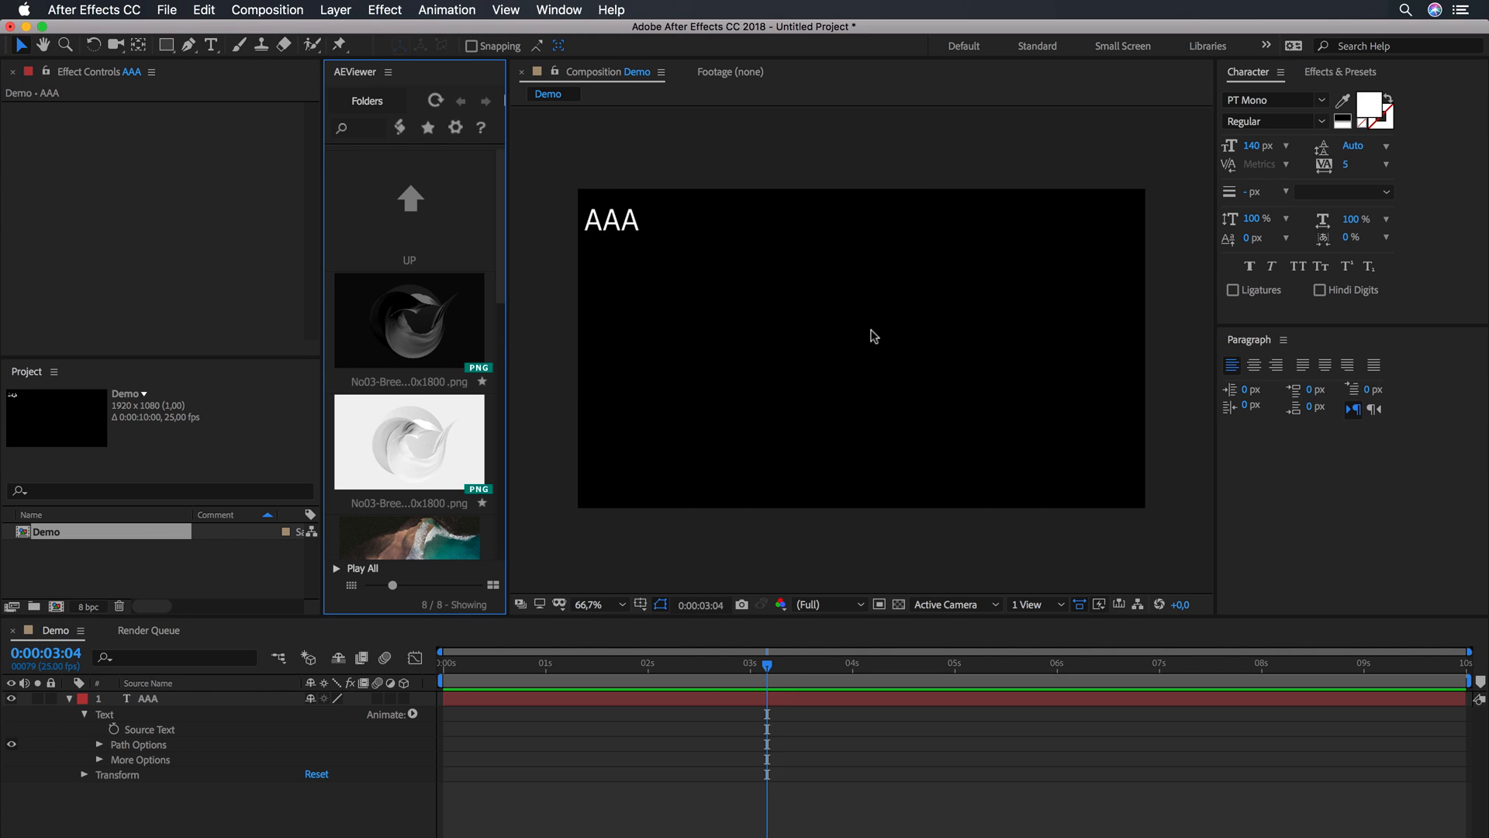
mouse_move(811, 386)
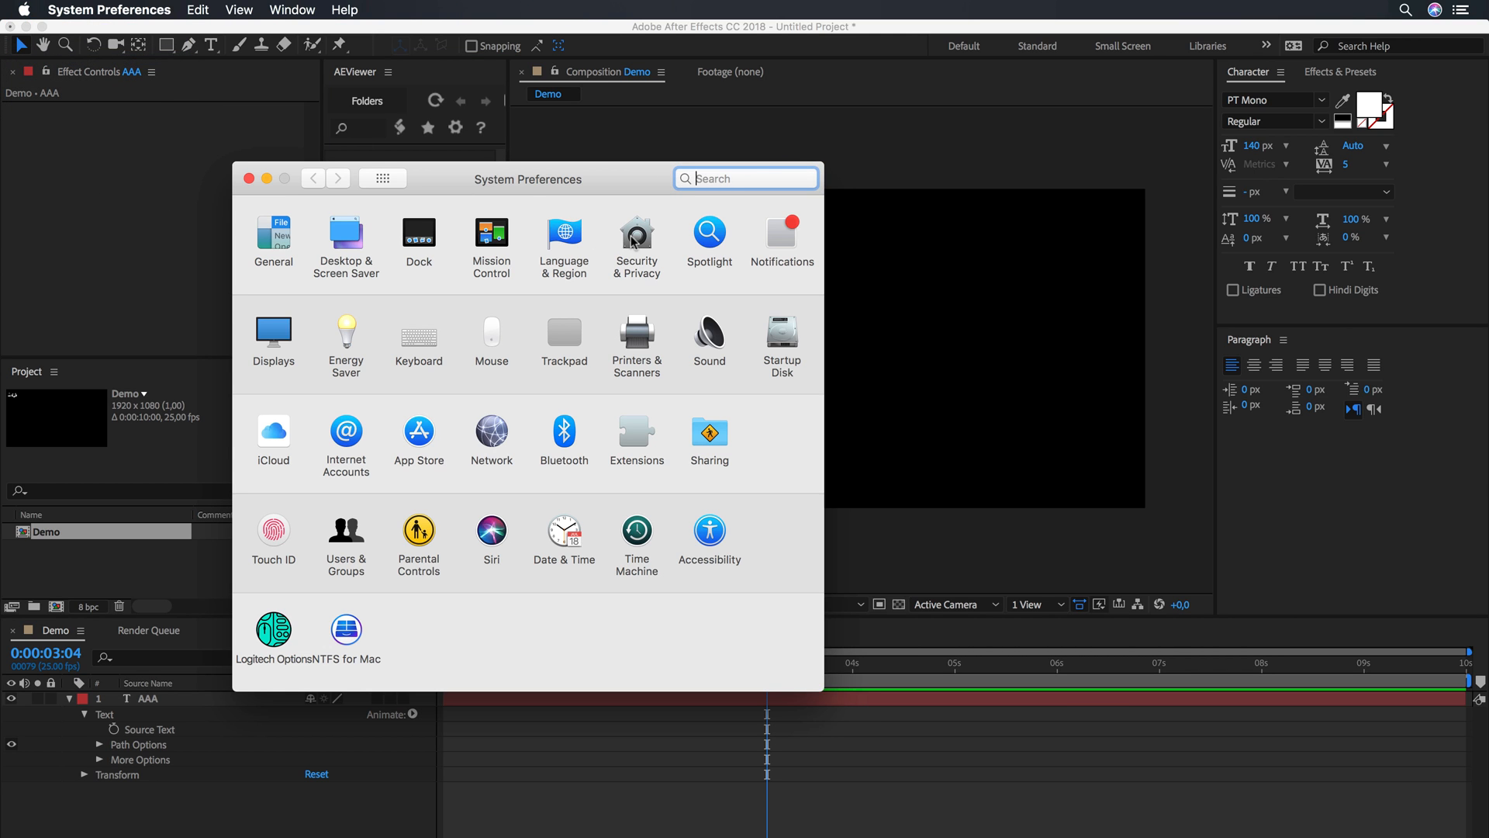
Unlock Security & Privacy settings with the admin password.
click(636, 235)
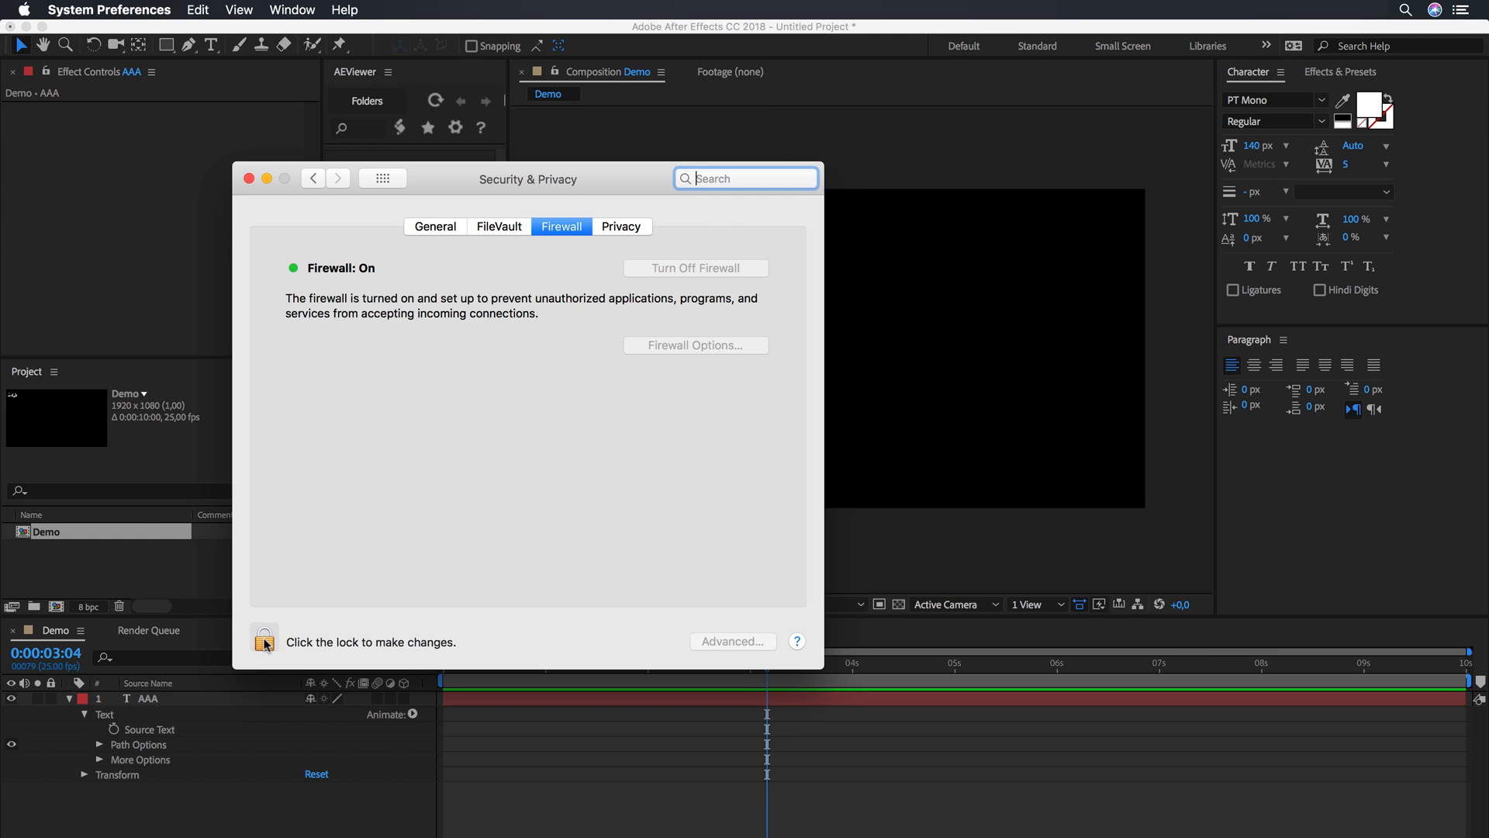
click(264, 641)
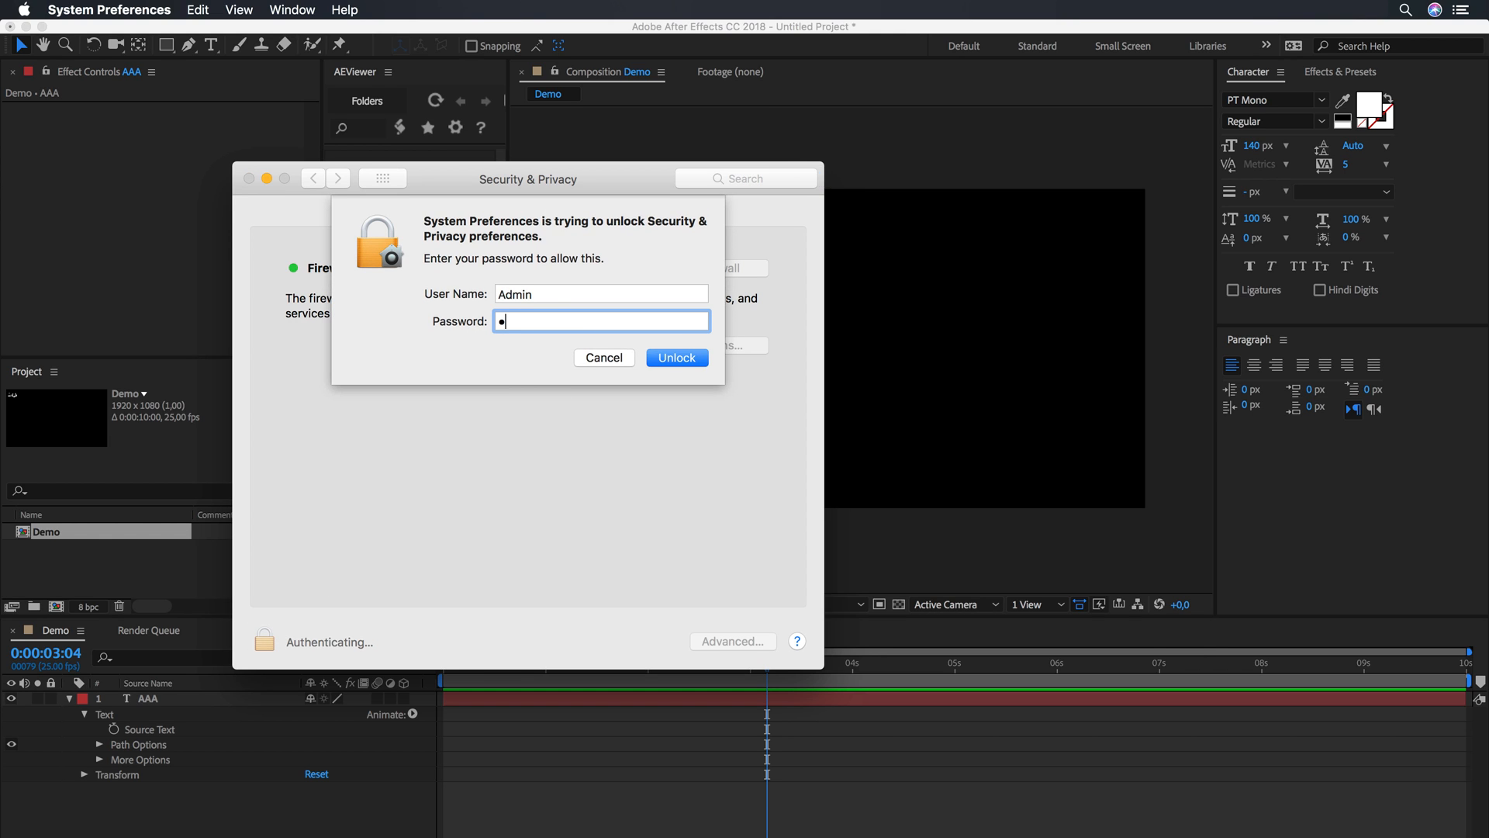
text(password)
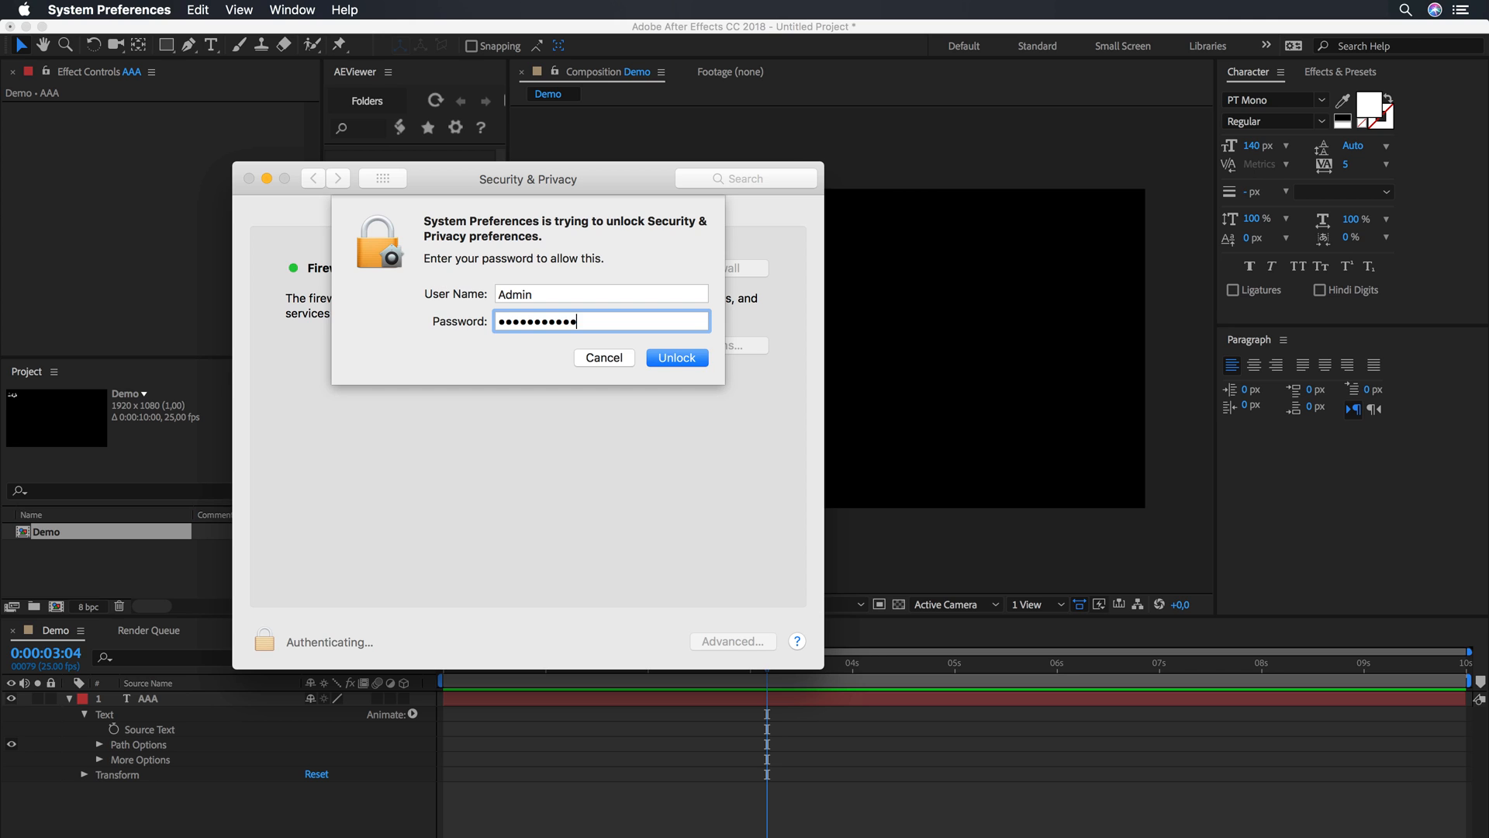
click(676, 357)
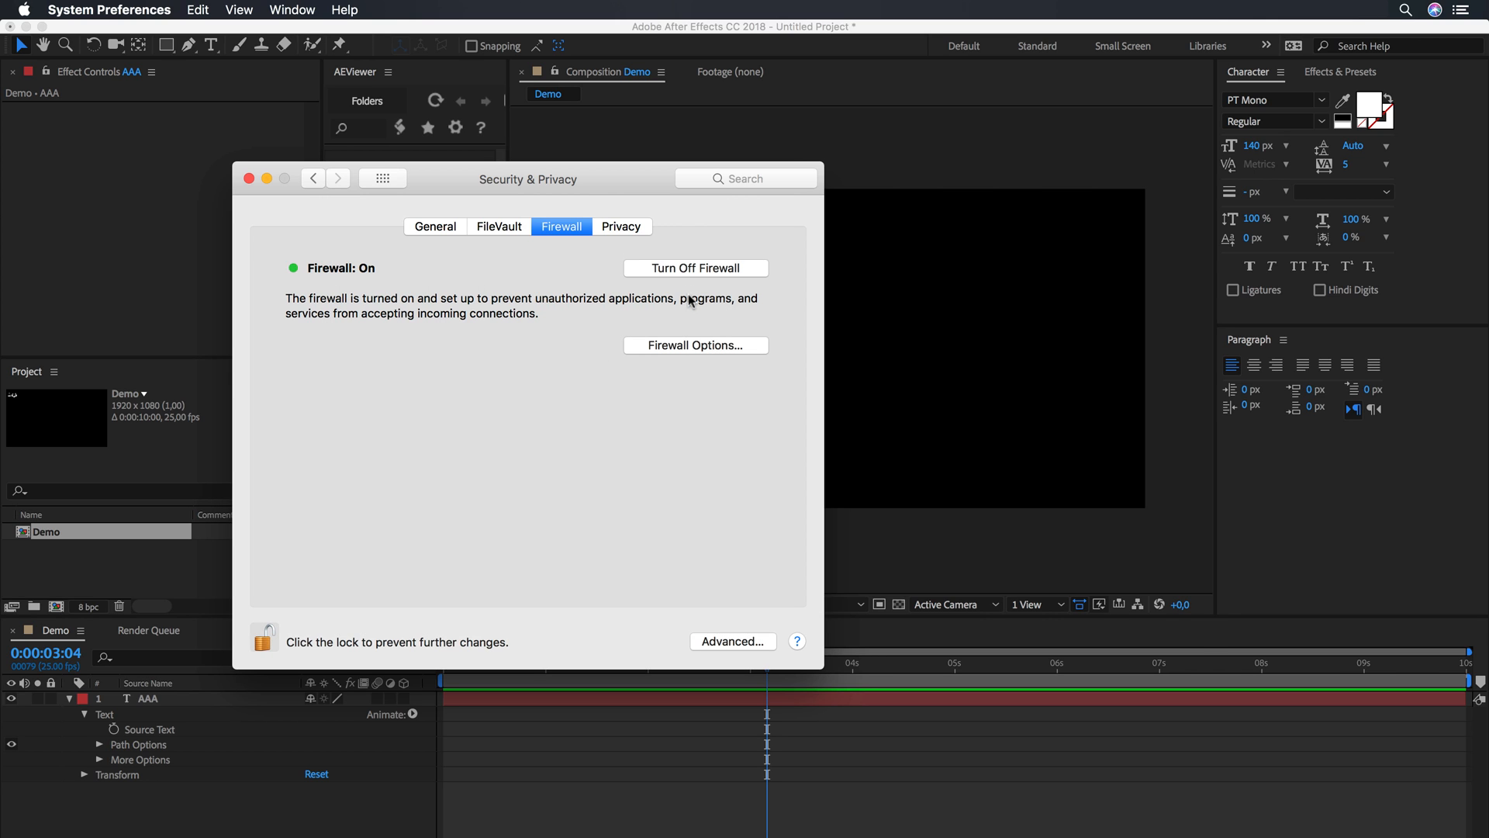
In Firewall Options, allow incoming connections for the videoServer entry and confirm.
click(695, 344)
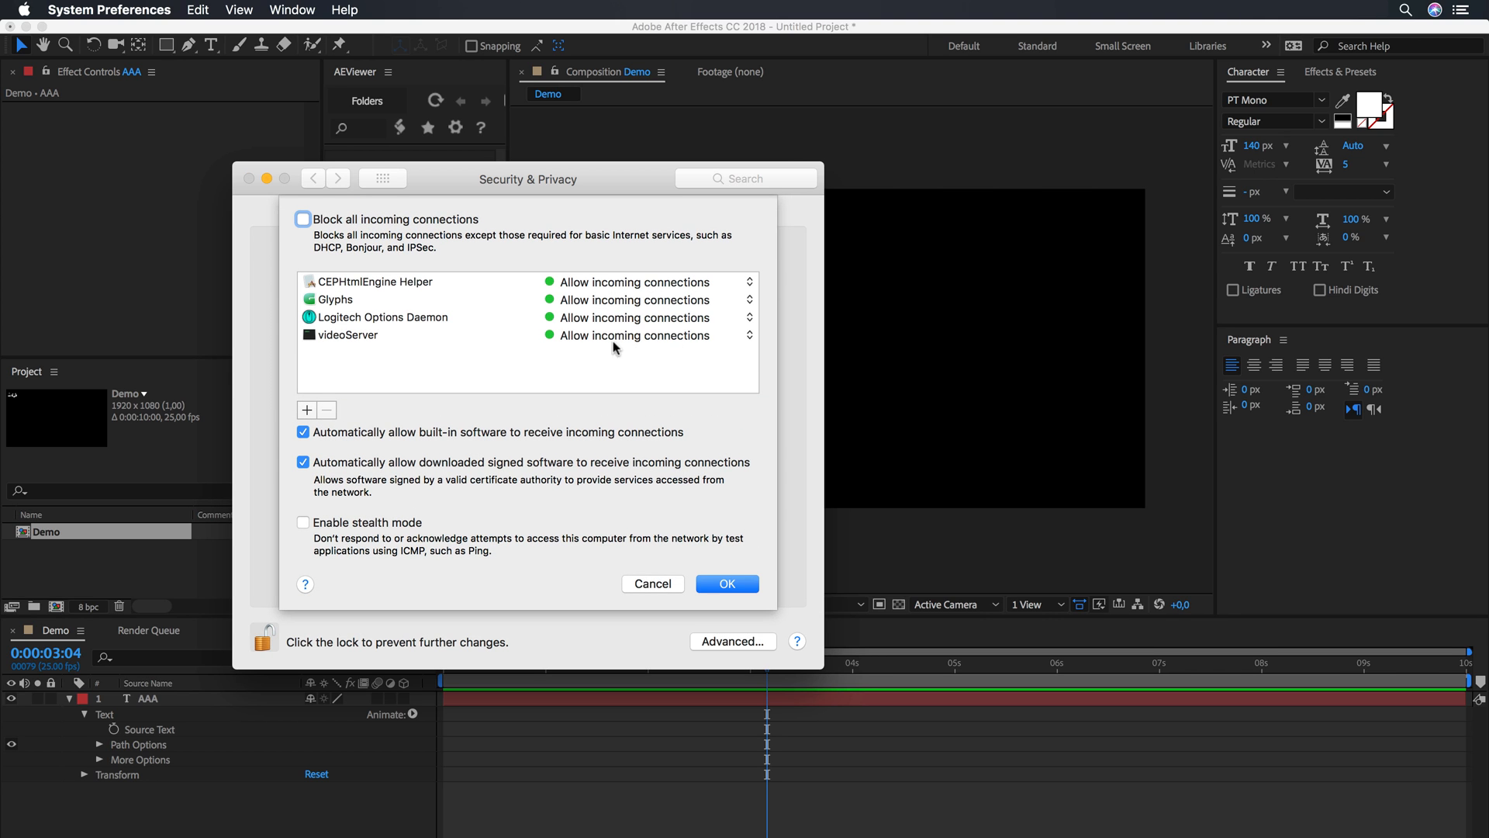
click(648, 335)
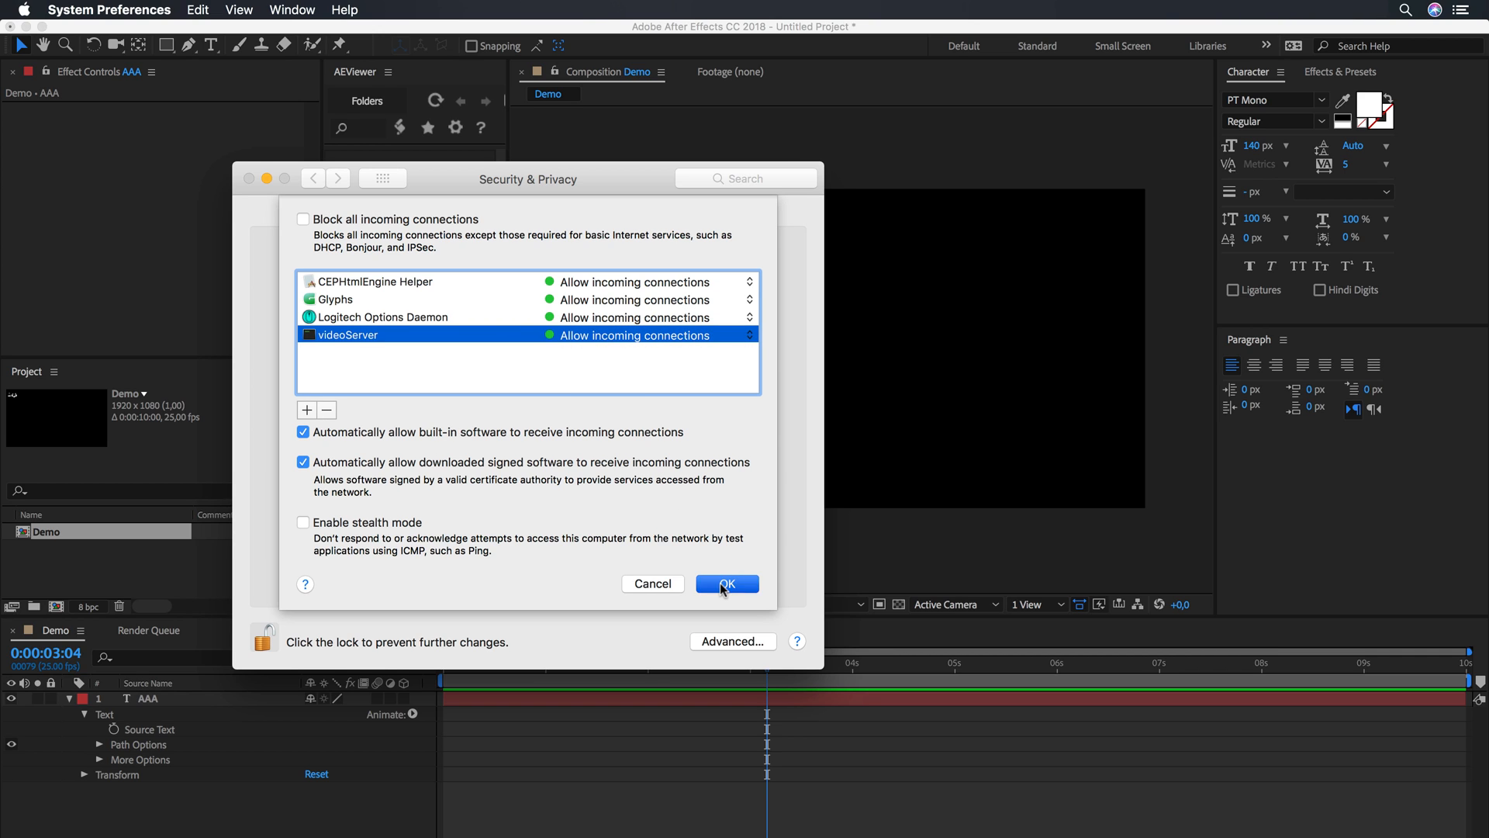
click(726, 583)
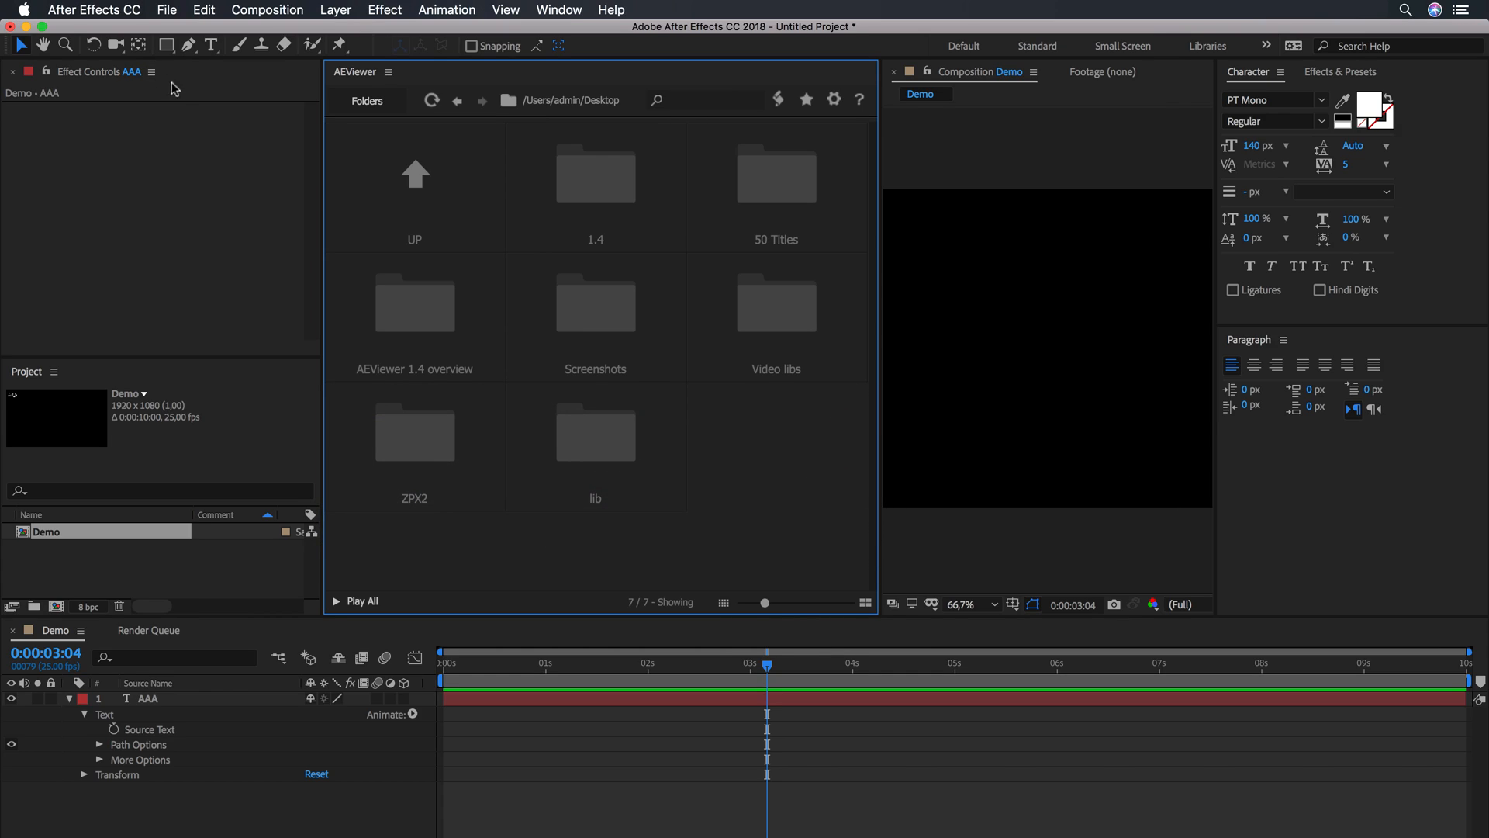
Refresh the Desktop folder and apply randomBinary.expr to the AAA text layer.
click(432, 99)
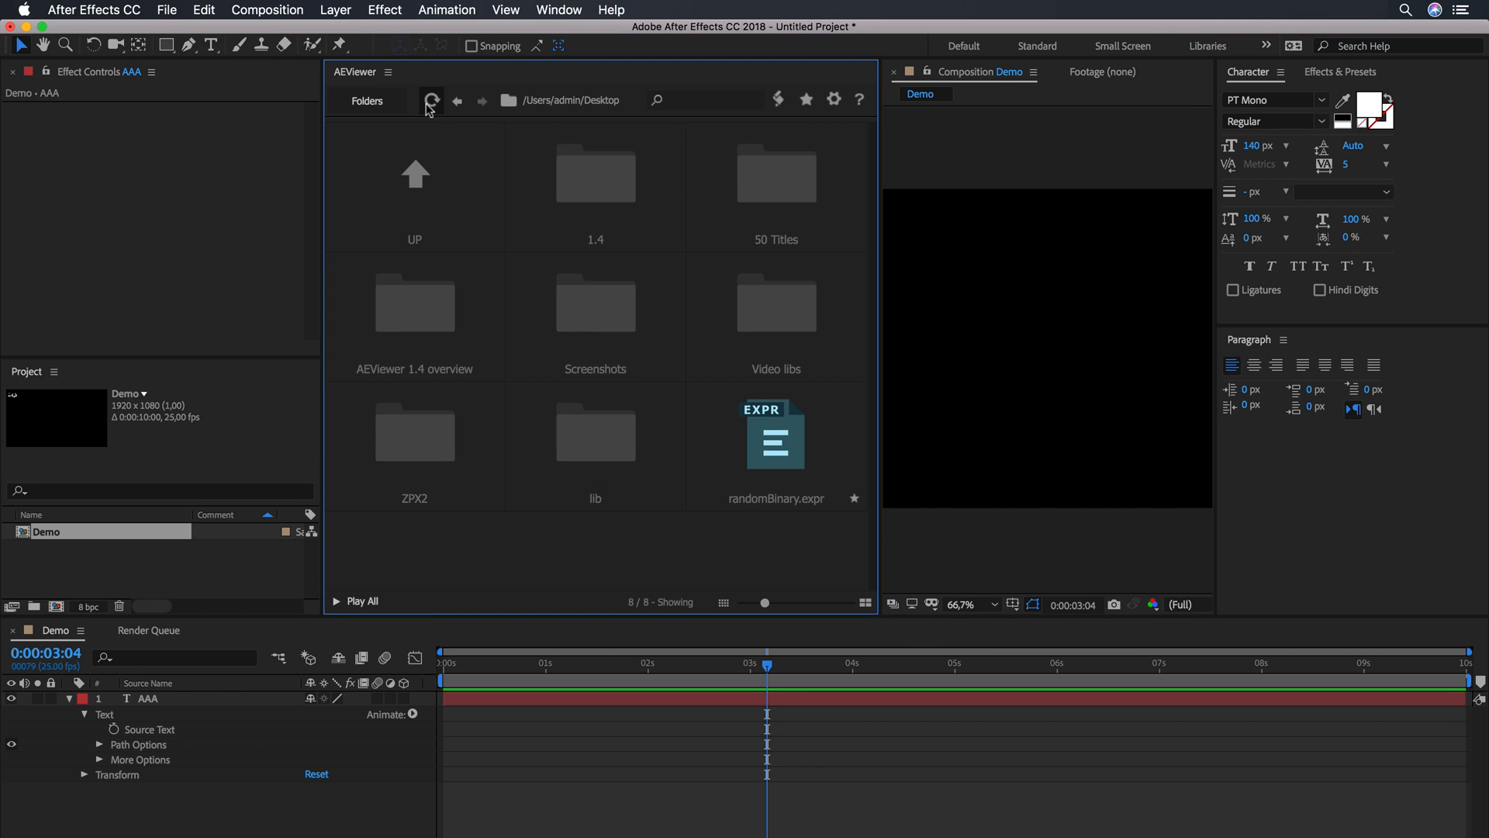
click(776, 432)
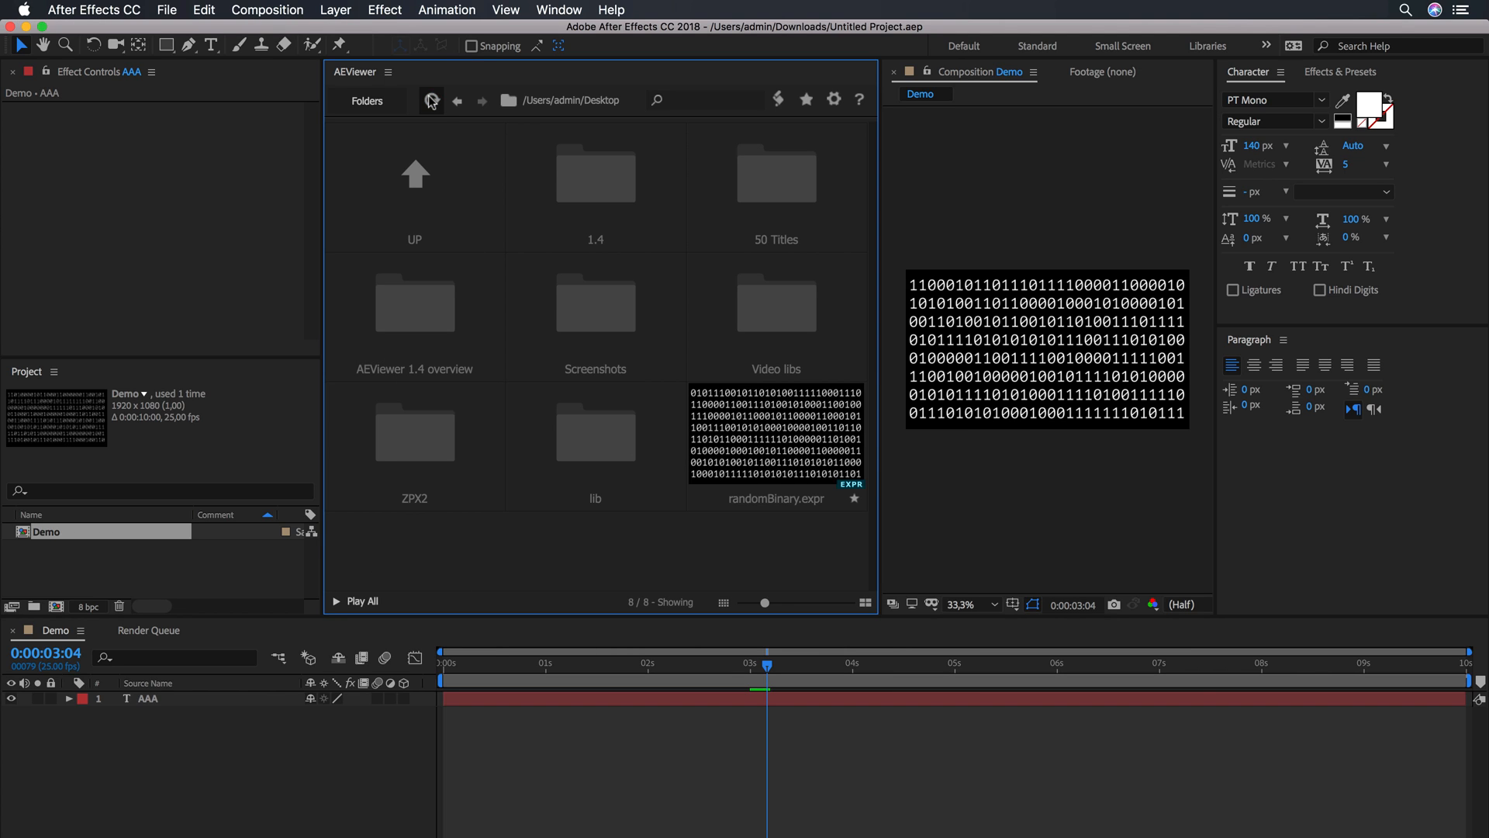
click(776, 437)
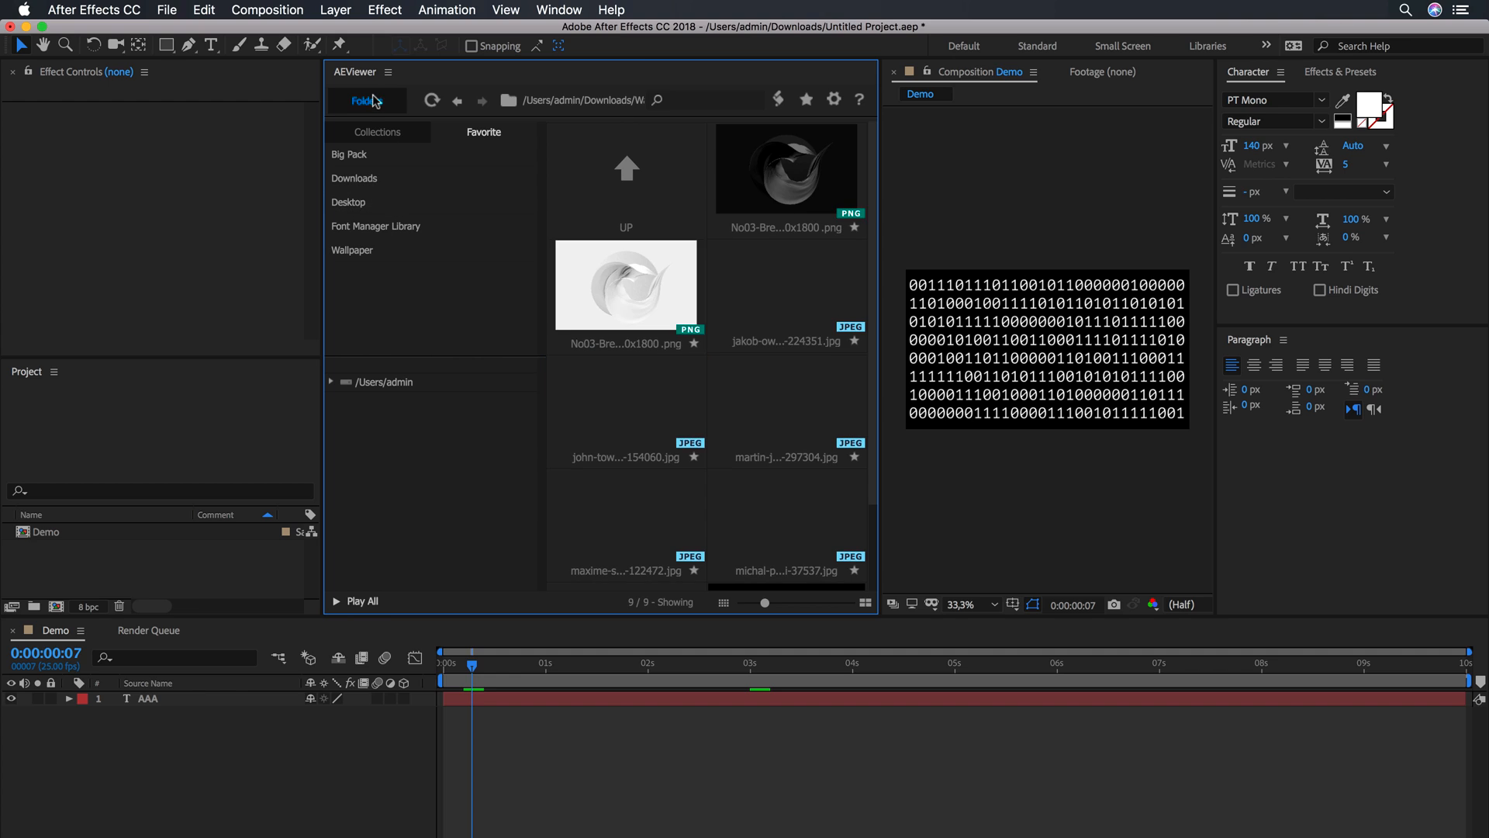
Switch from the wallpaper images to the library favorite and scroll its asset folders.
click(366, 101)
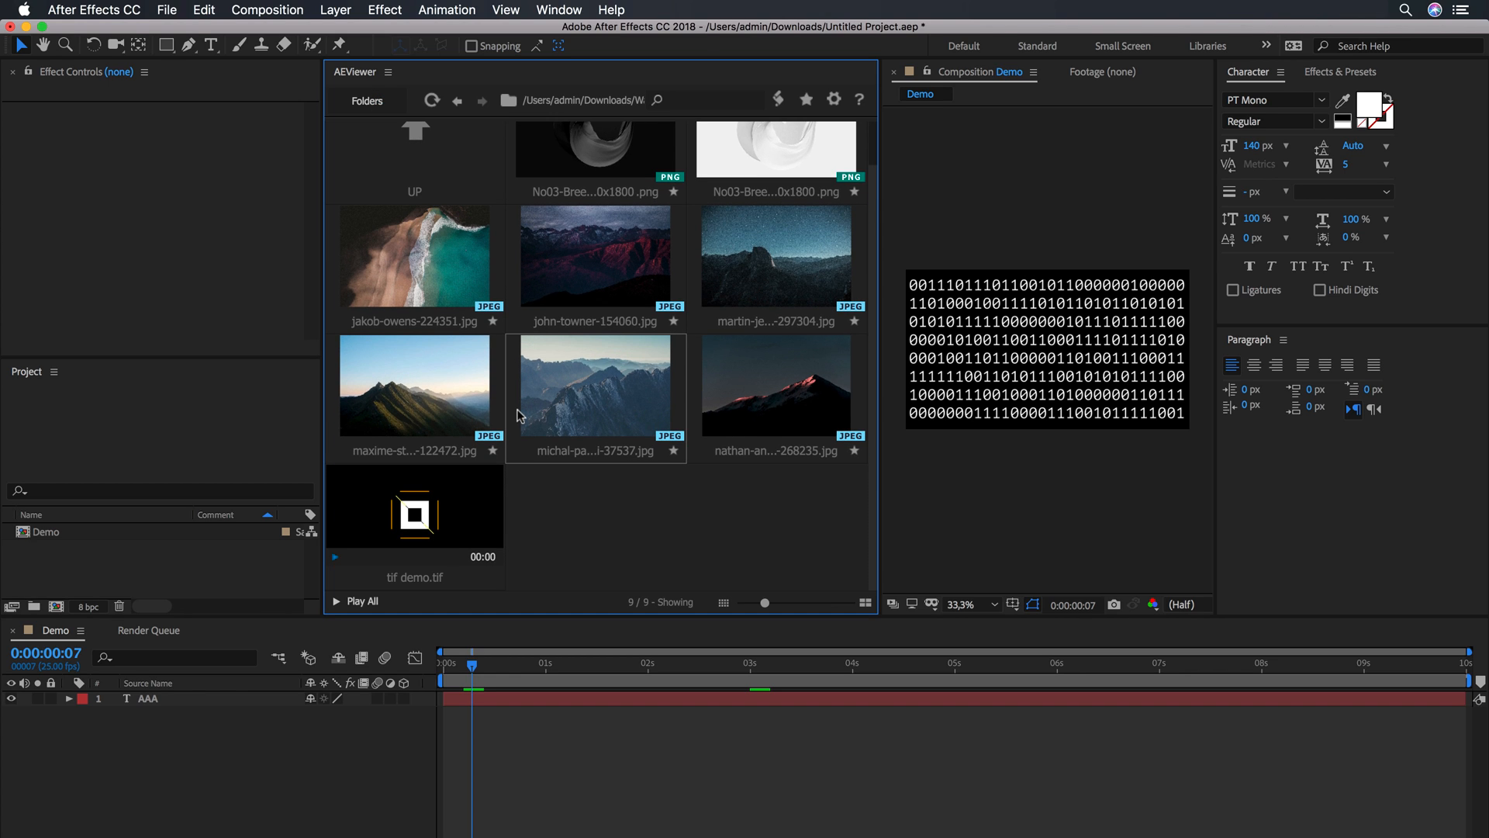
click(416, 505)
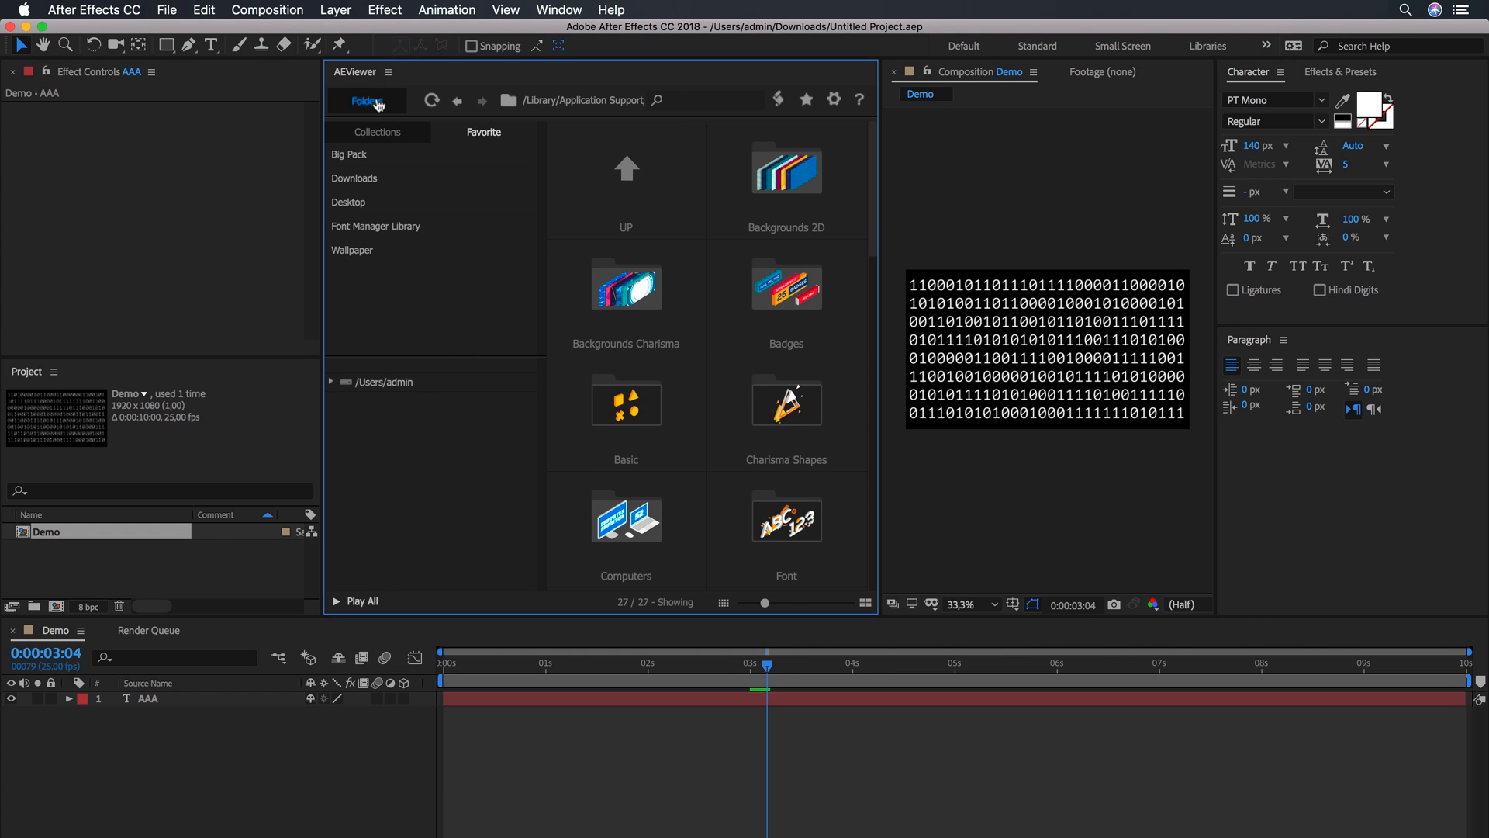
click(366, 101)
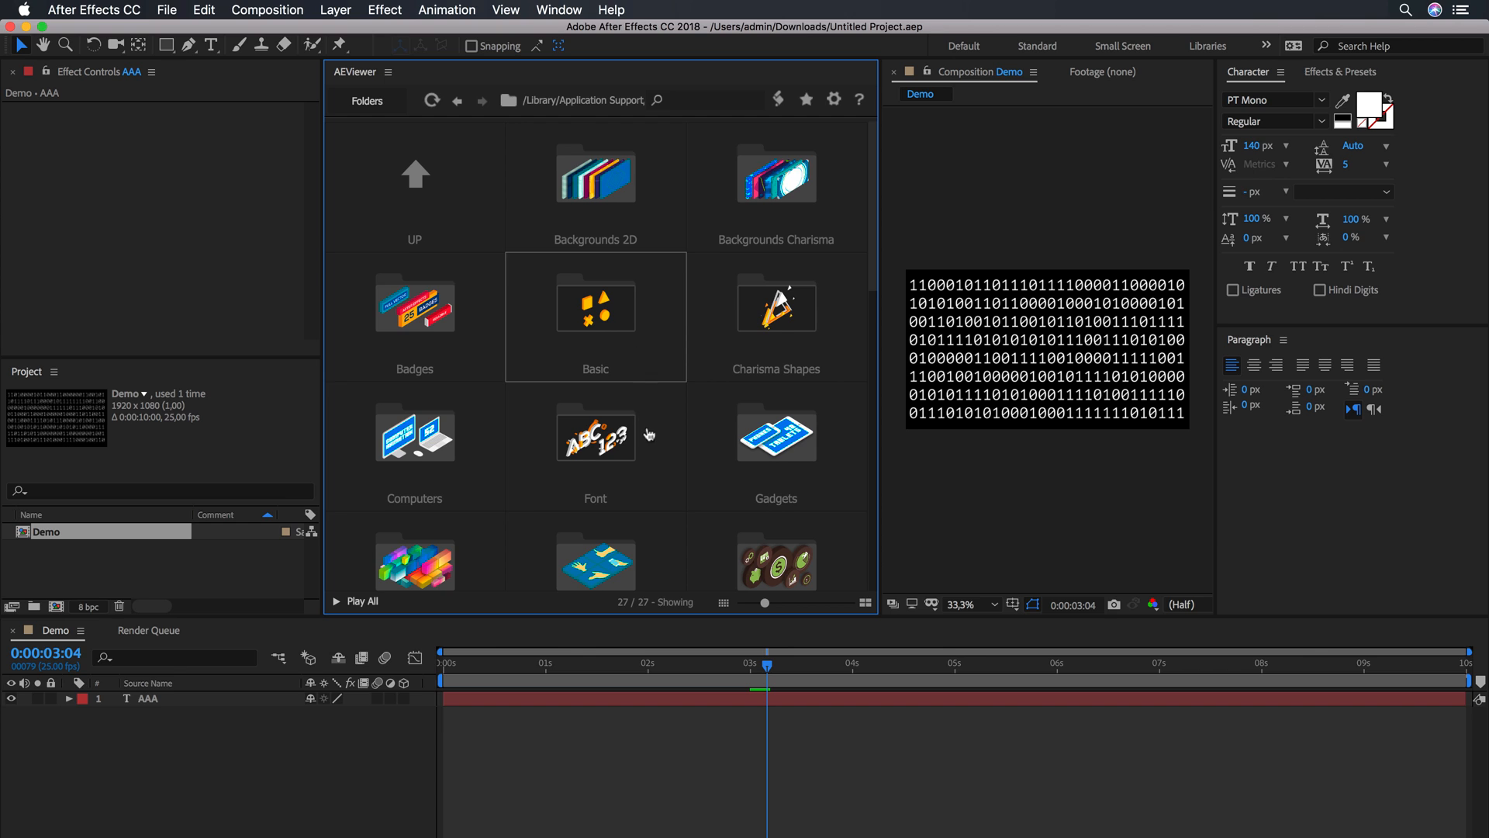
scroll(down, 3)
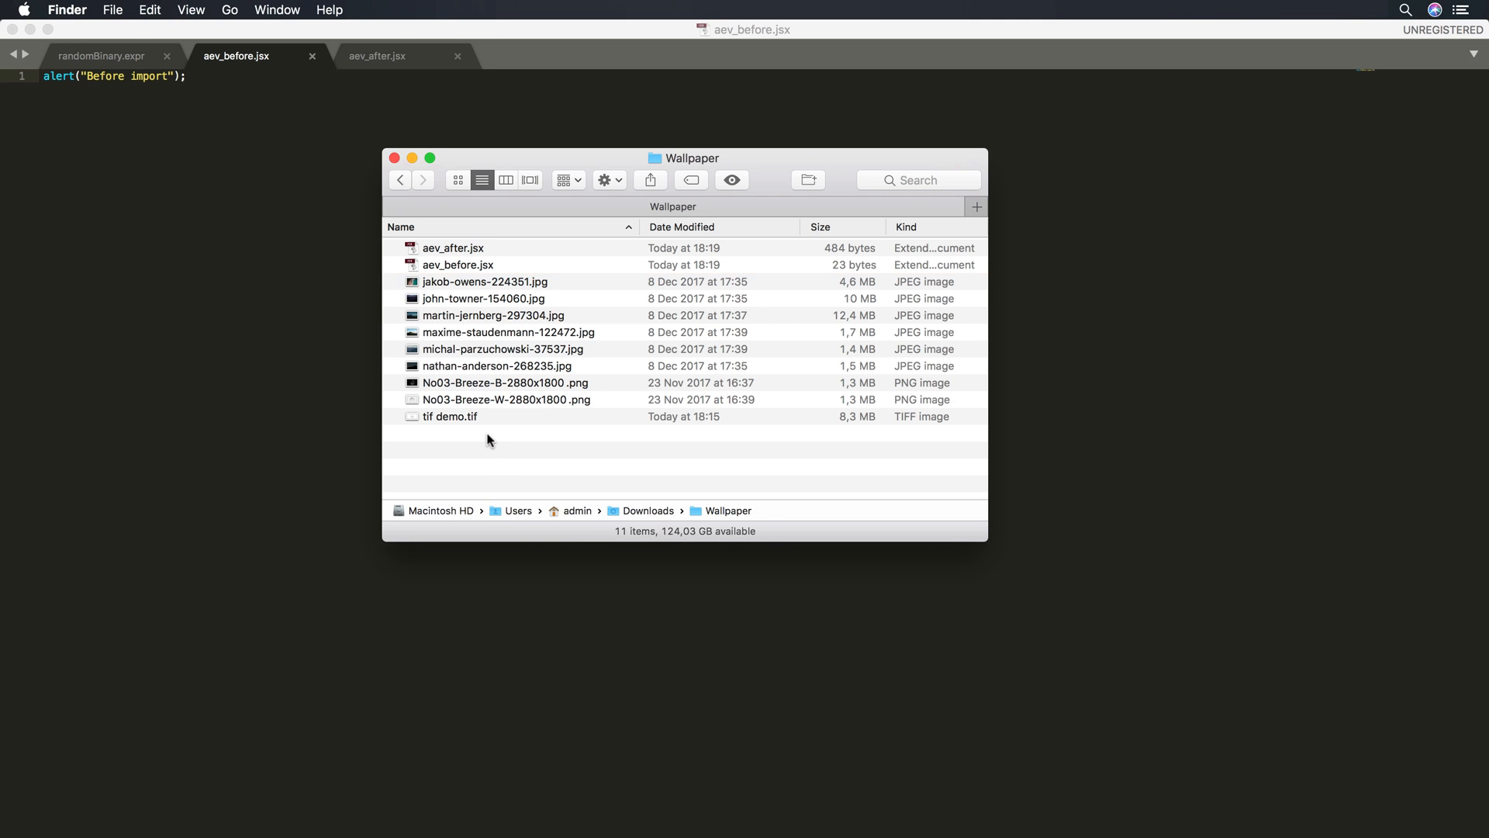
Select aev_after.jsx and then aev_before.jsx in the Wallpaper folder.
click(453, 248)
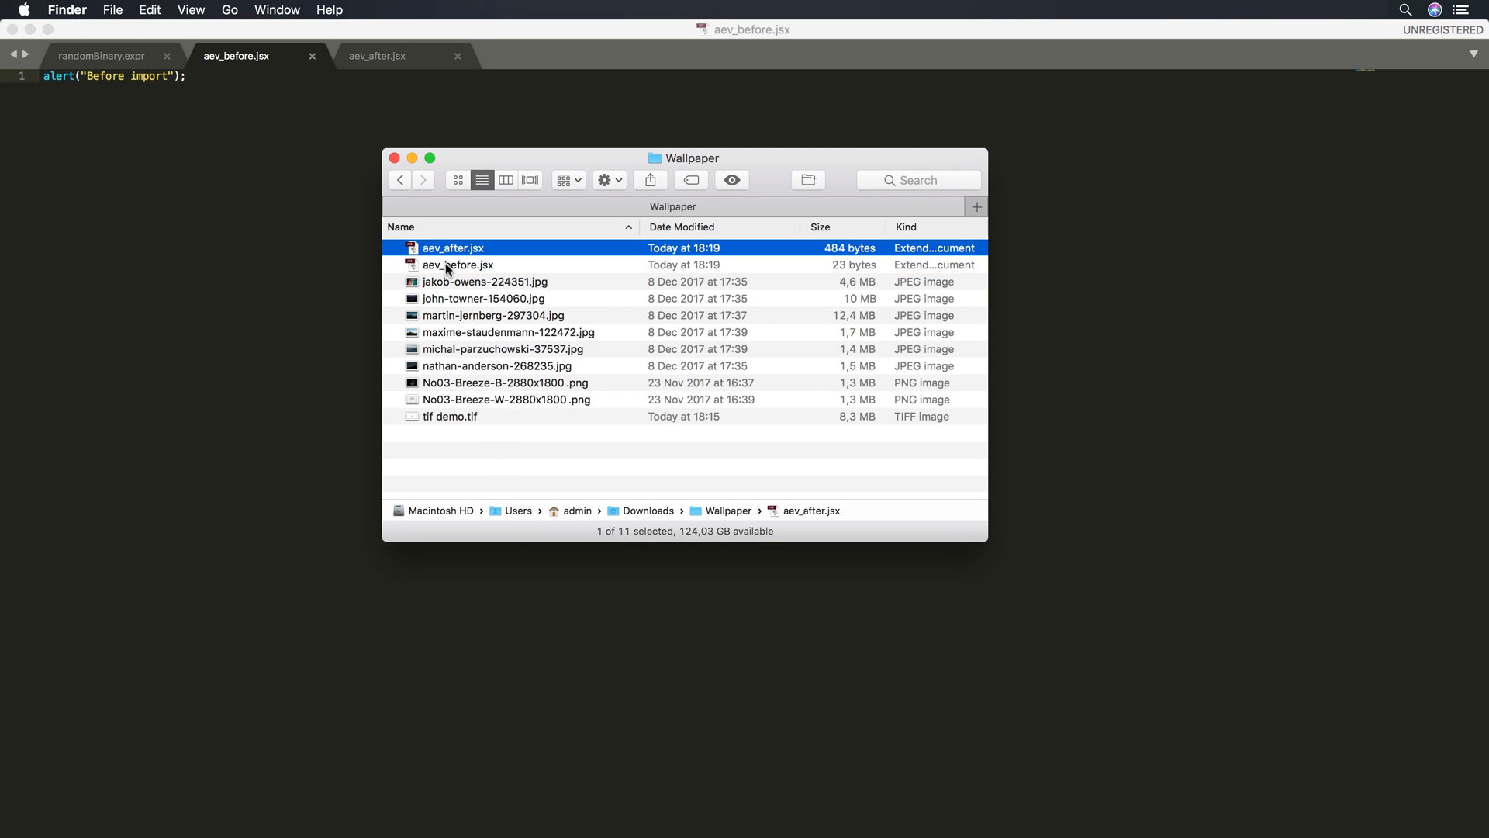
click(459, 263)
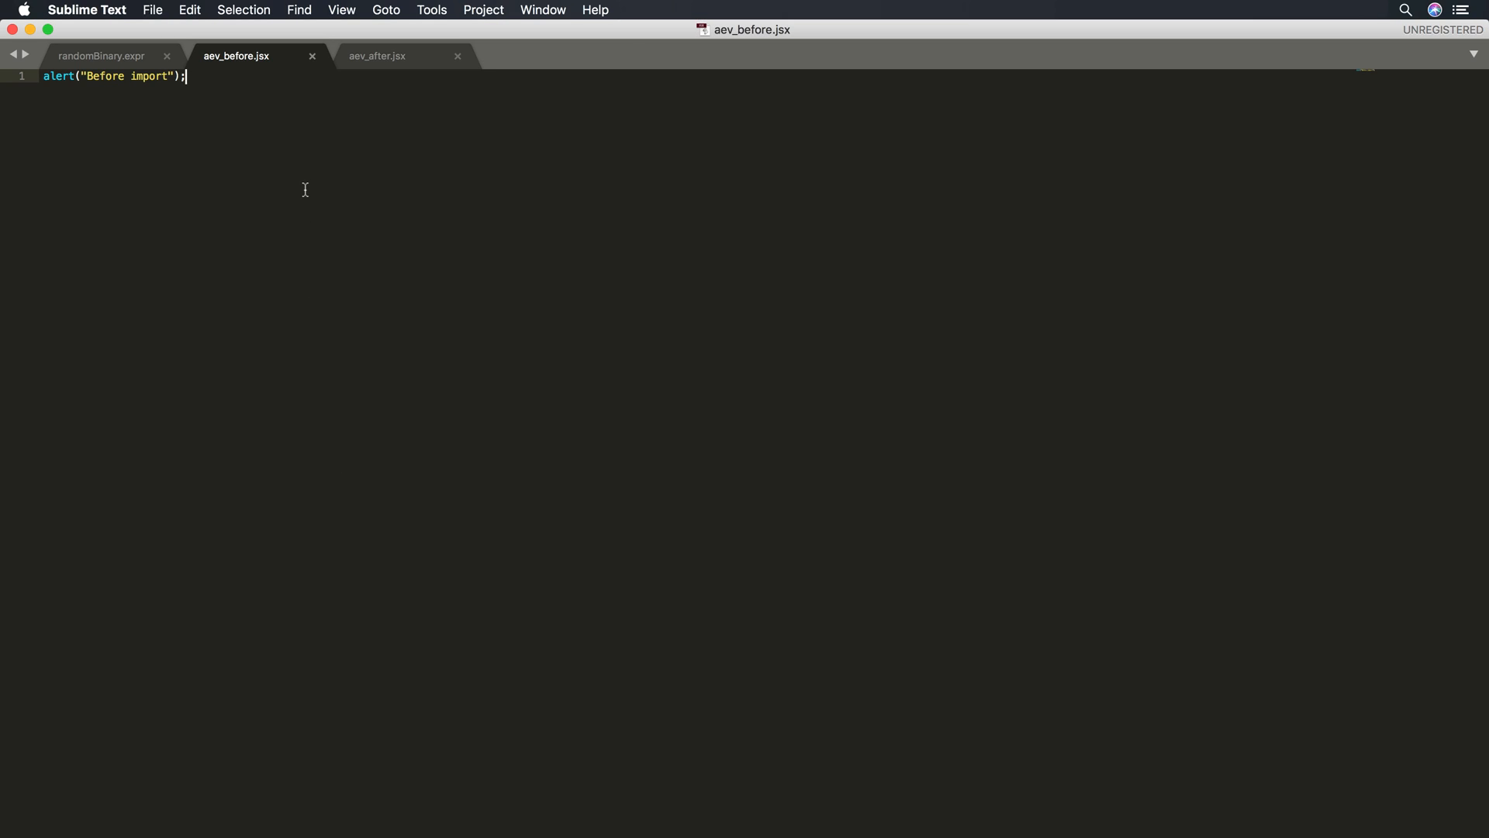
mouse_move(374, 93)
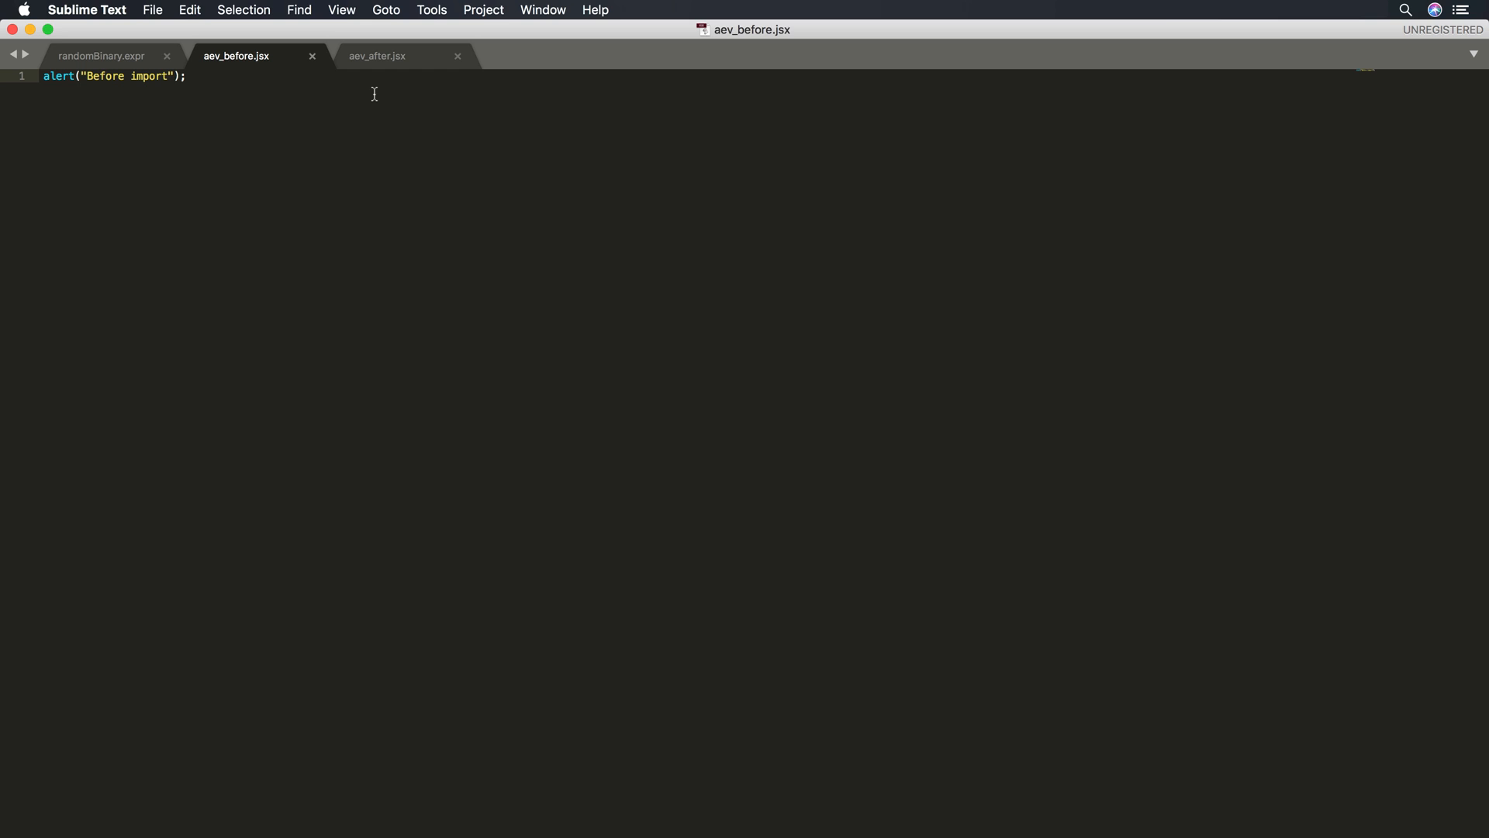
Switch from aev_before.jsx to the aev_after.jsx script with Levels and fit-to-comp code.
click(377, 56)
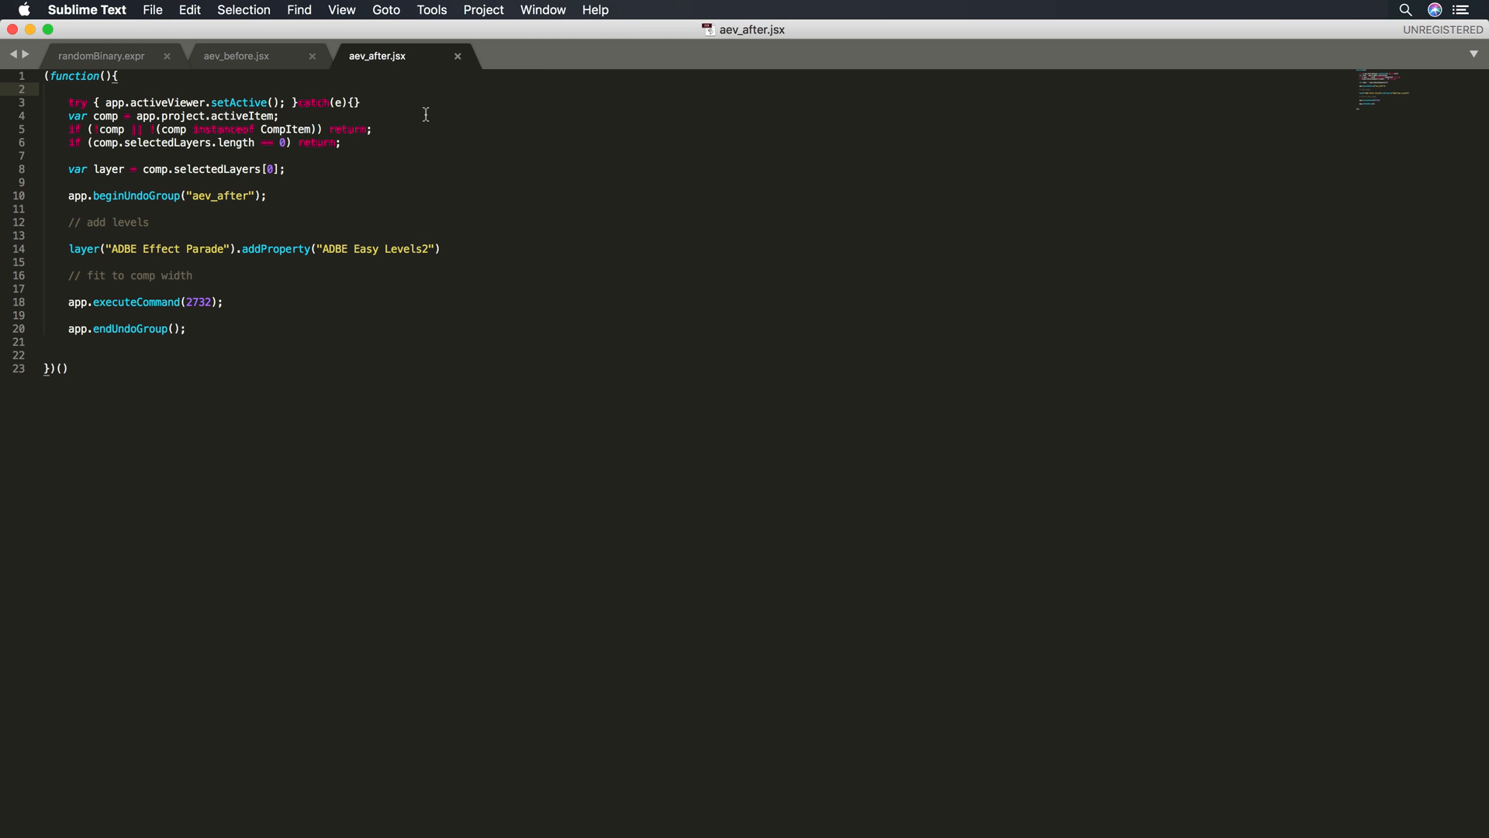
mouse_move(509, 184)
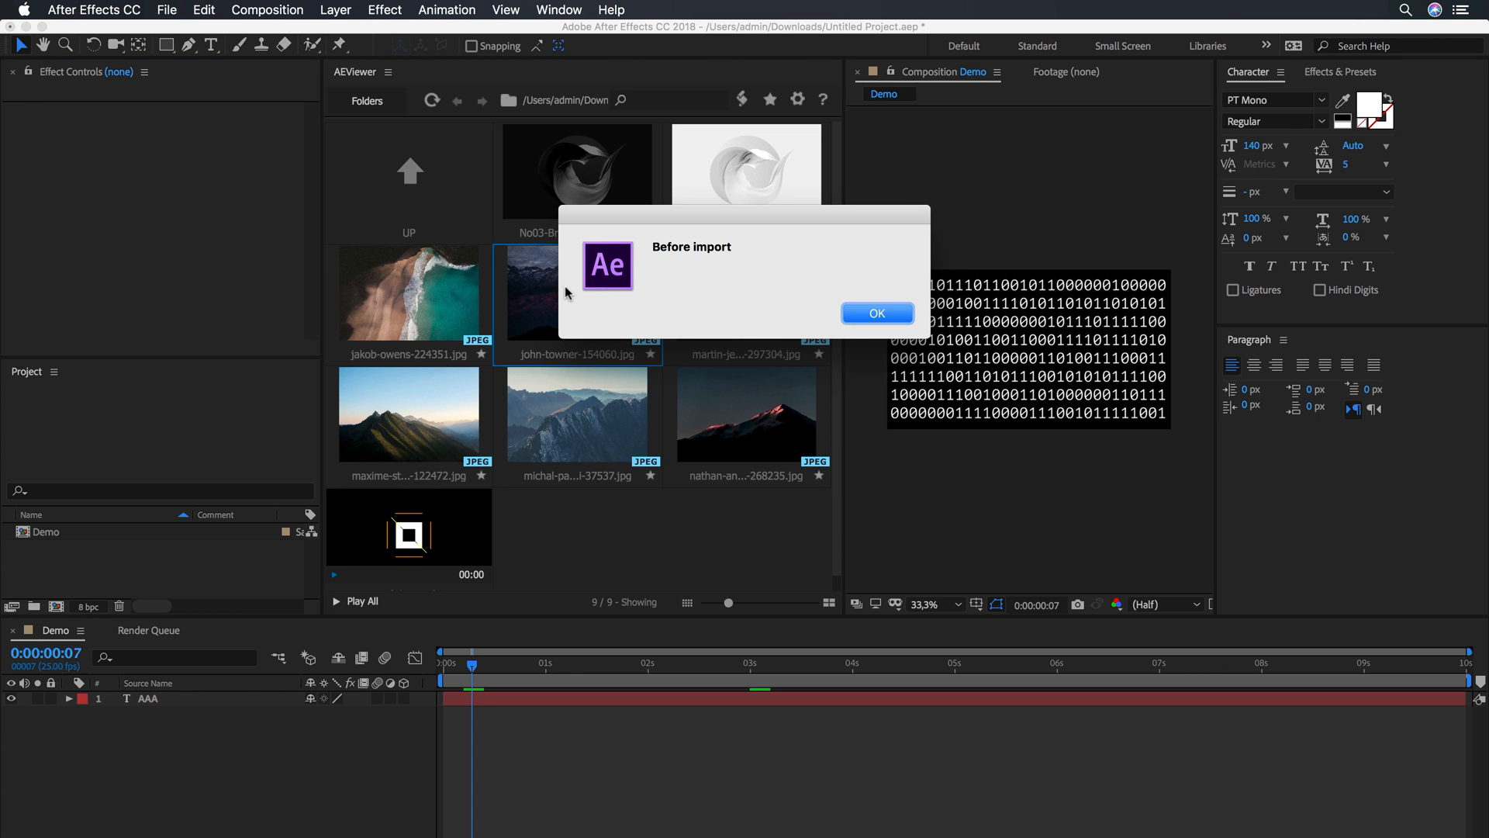
Dismiss the 'Before import' alert and lower the Levels Input White slider to 195.
click(875, 312)
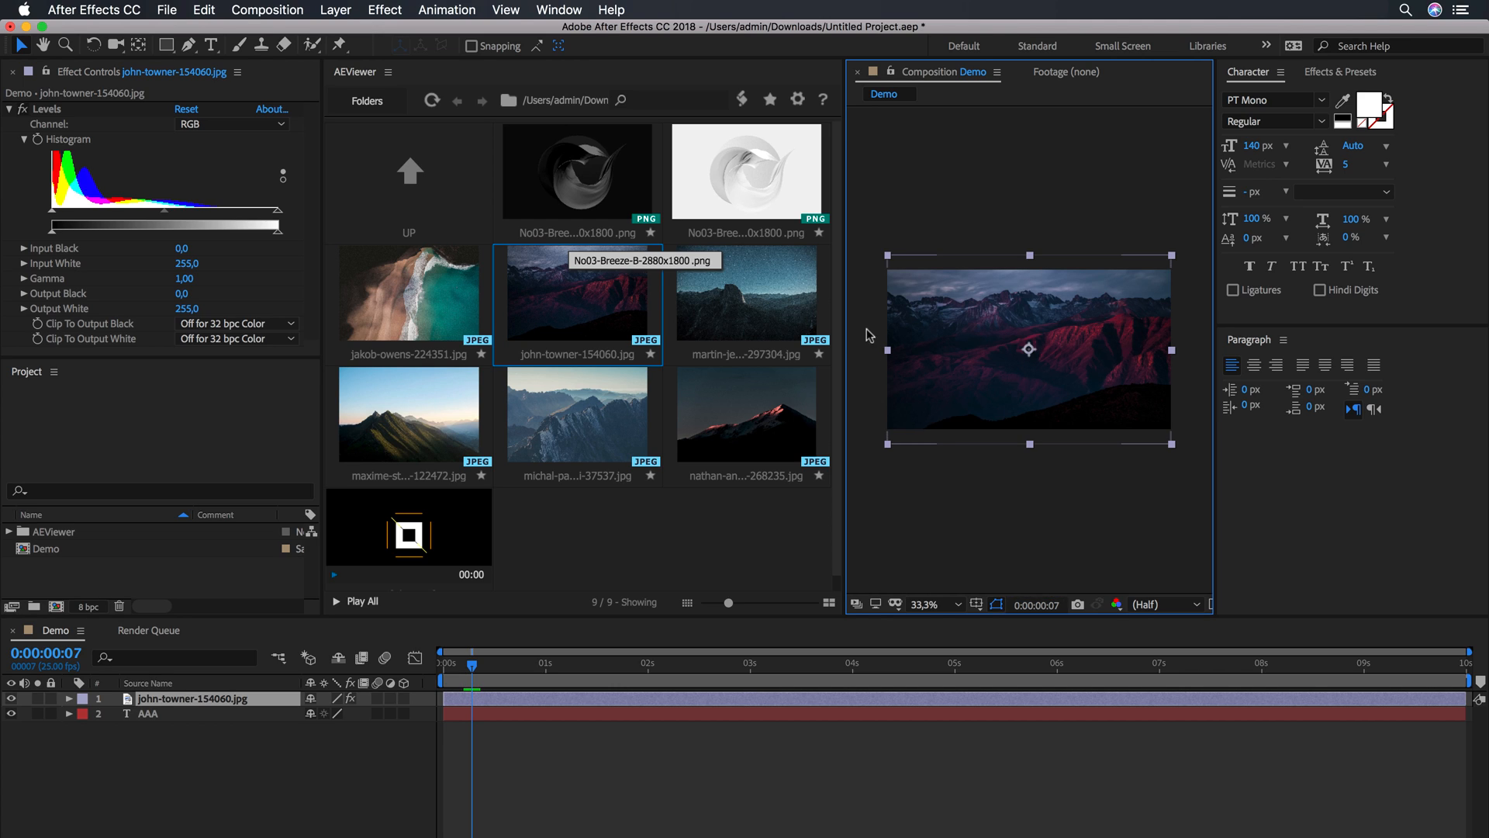
mouse_move(90, 668)
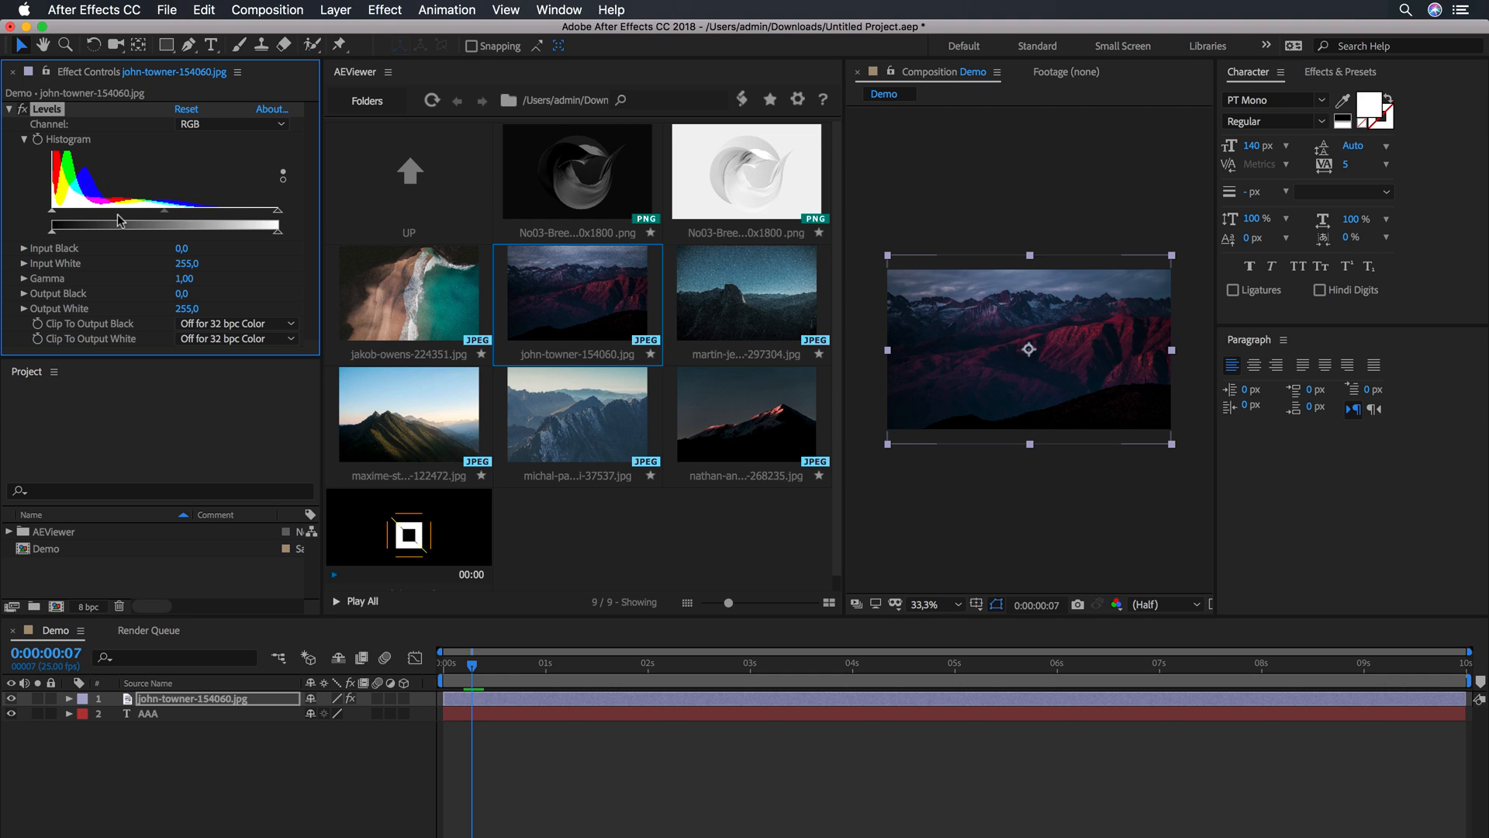
mouse_move(263, 218)
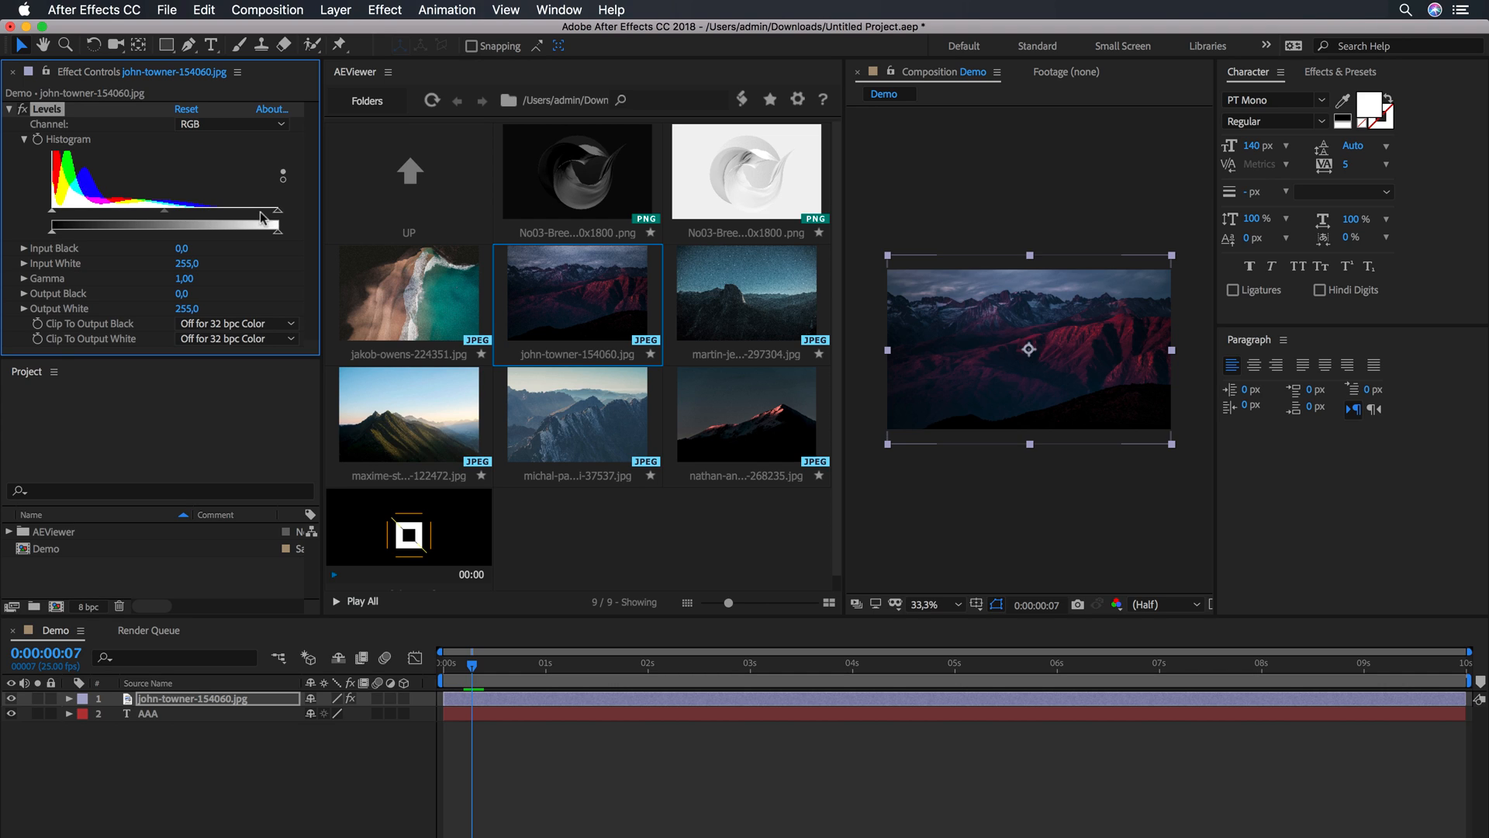
drag(276, 224, 200, 223)
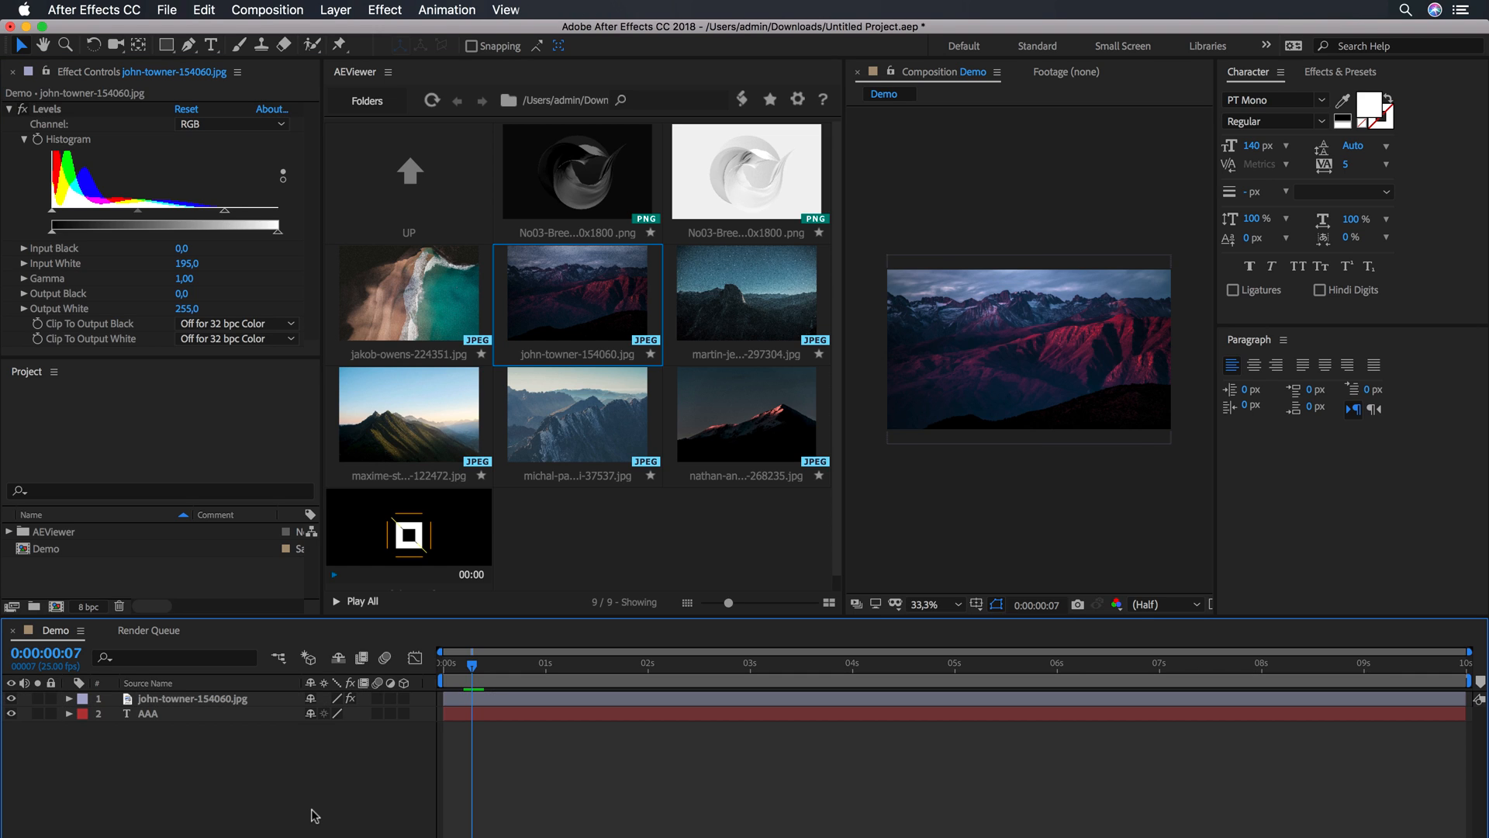
Launch the FontManager.jsxbin script panel from the Window menu.
click(504, 10)
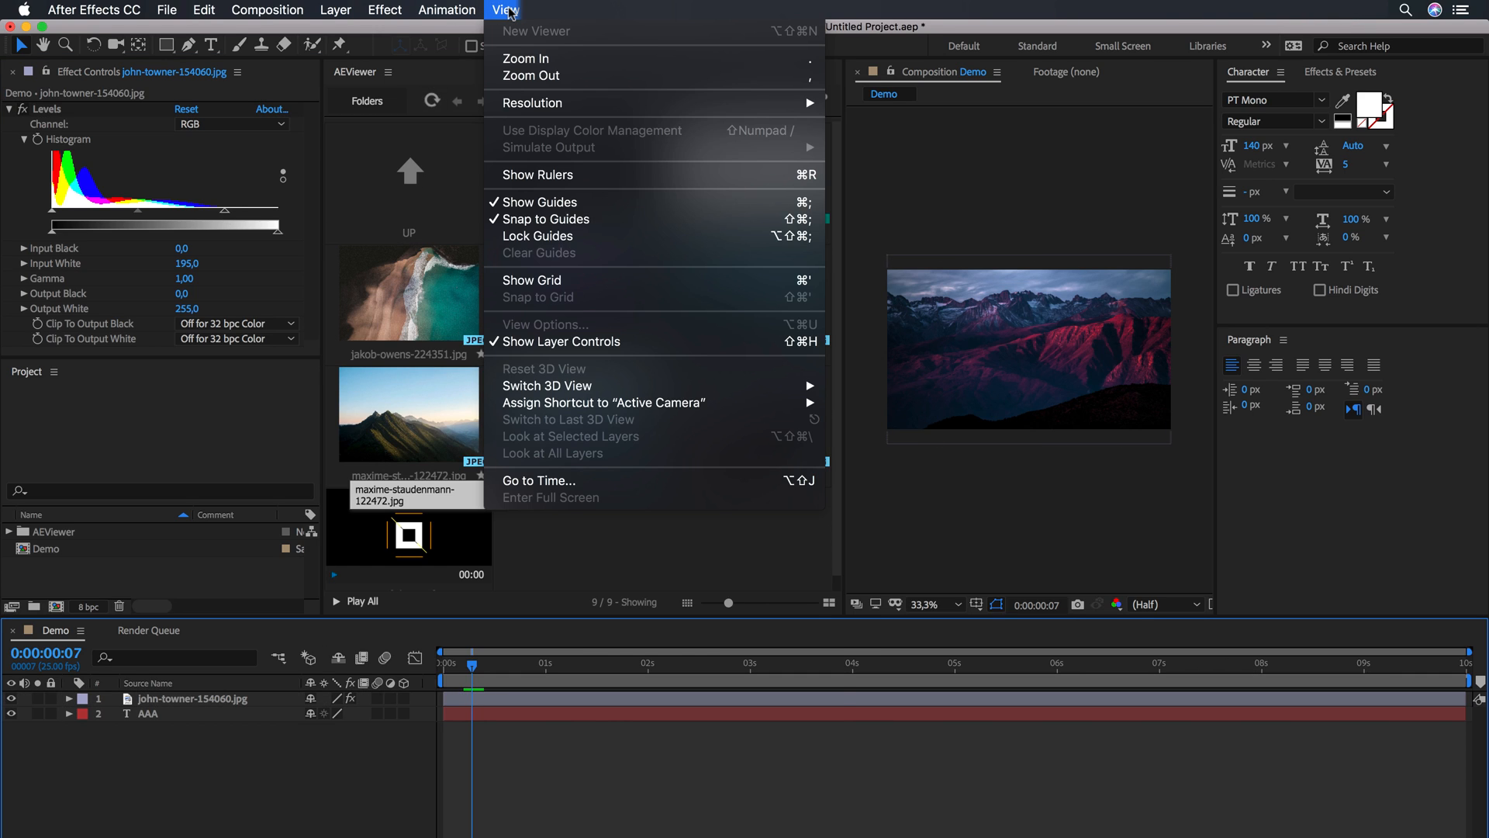
click(565, 10)
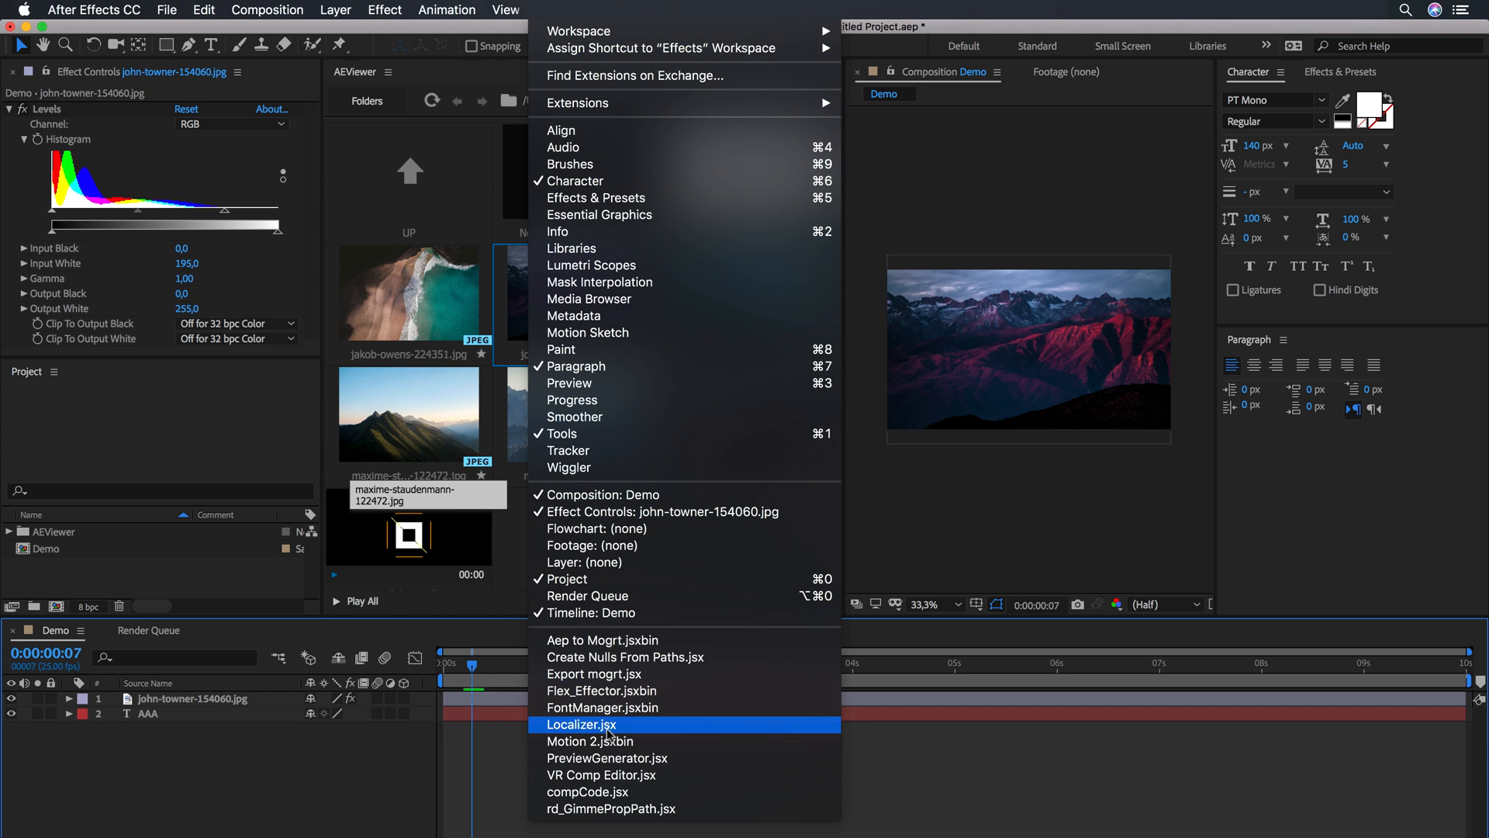
click(580, 725)
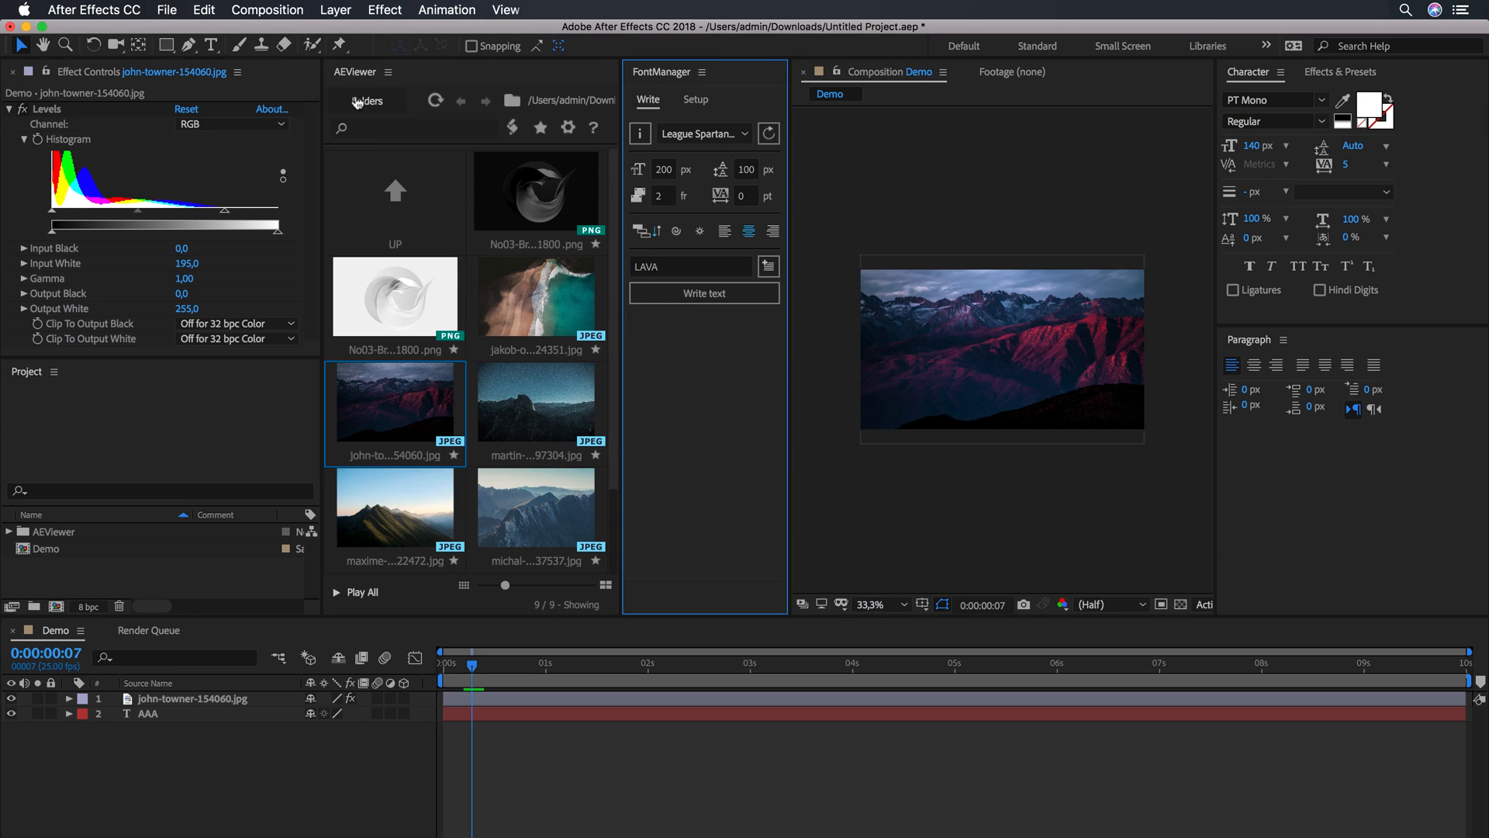
Browse the Font Manager Library, play all previews, set Gilbert then League Spartan.
click(367, 100)
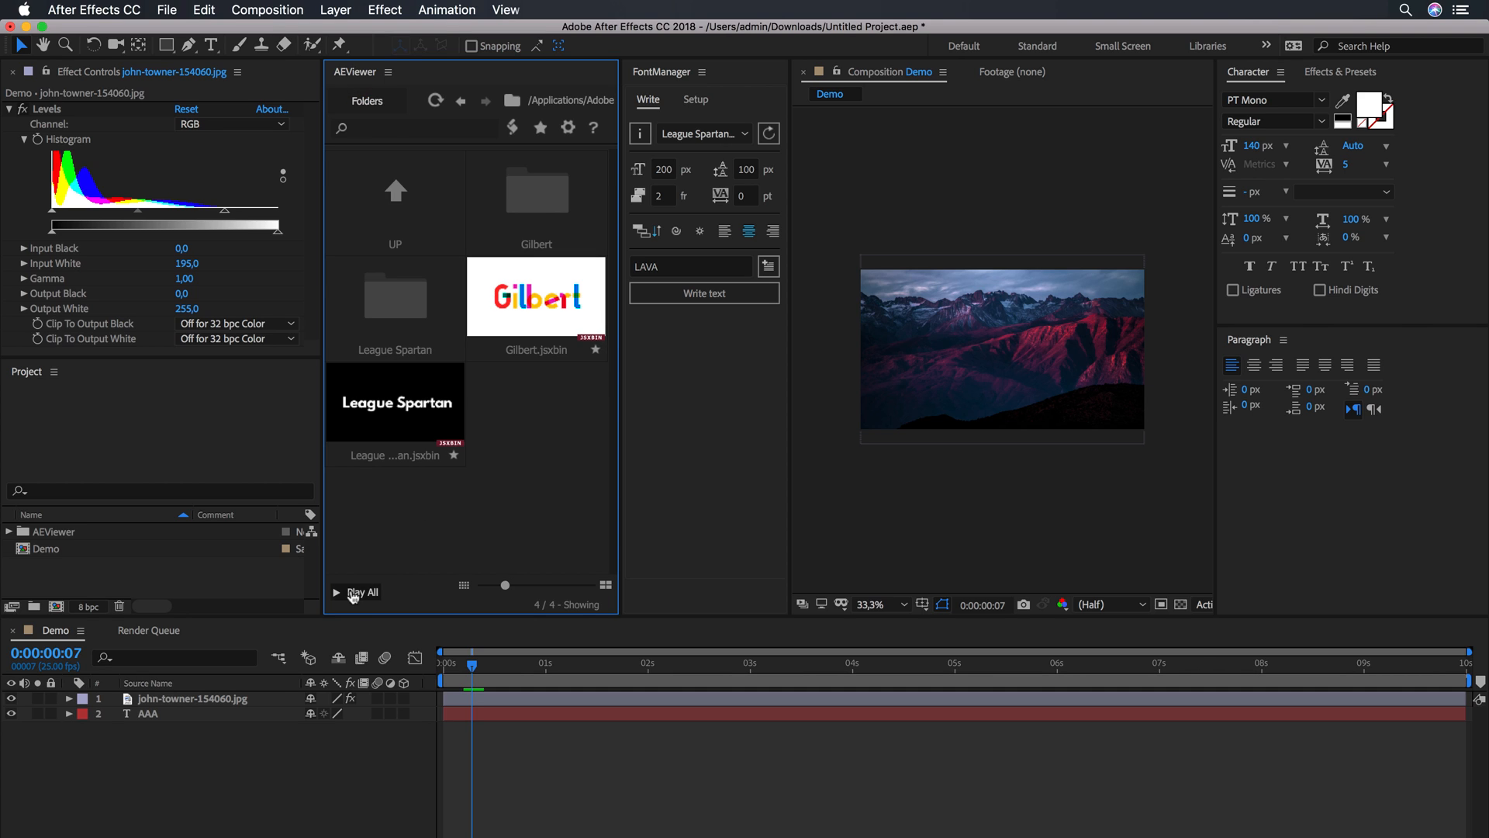
click(359, 591)
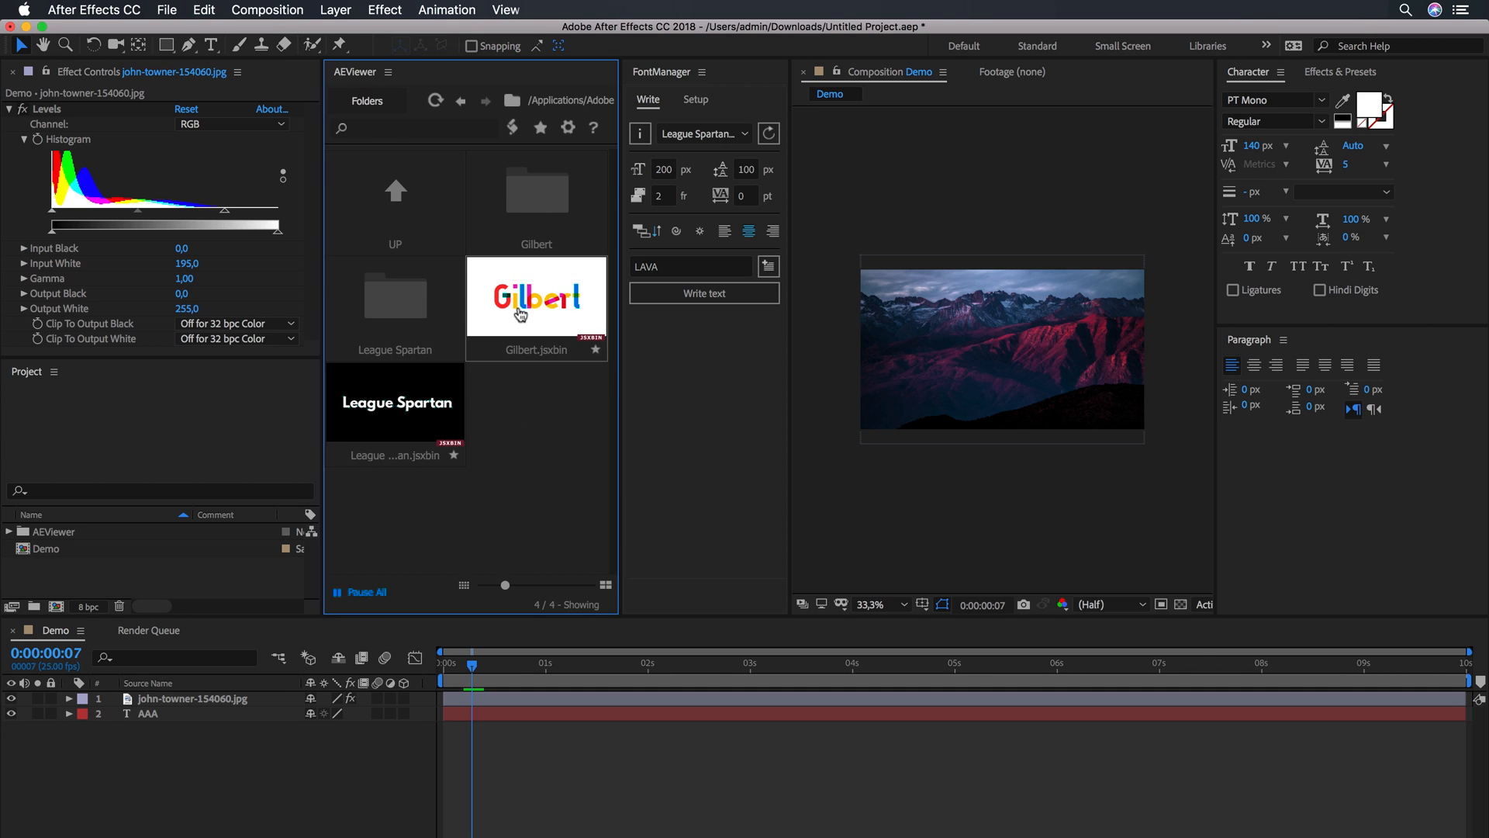
click(535, 298)
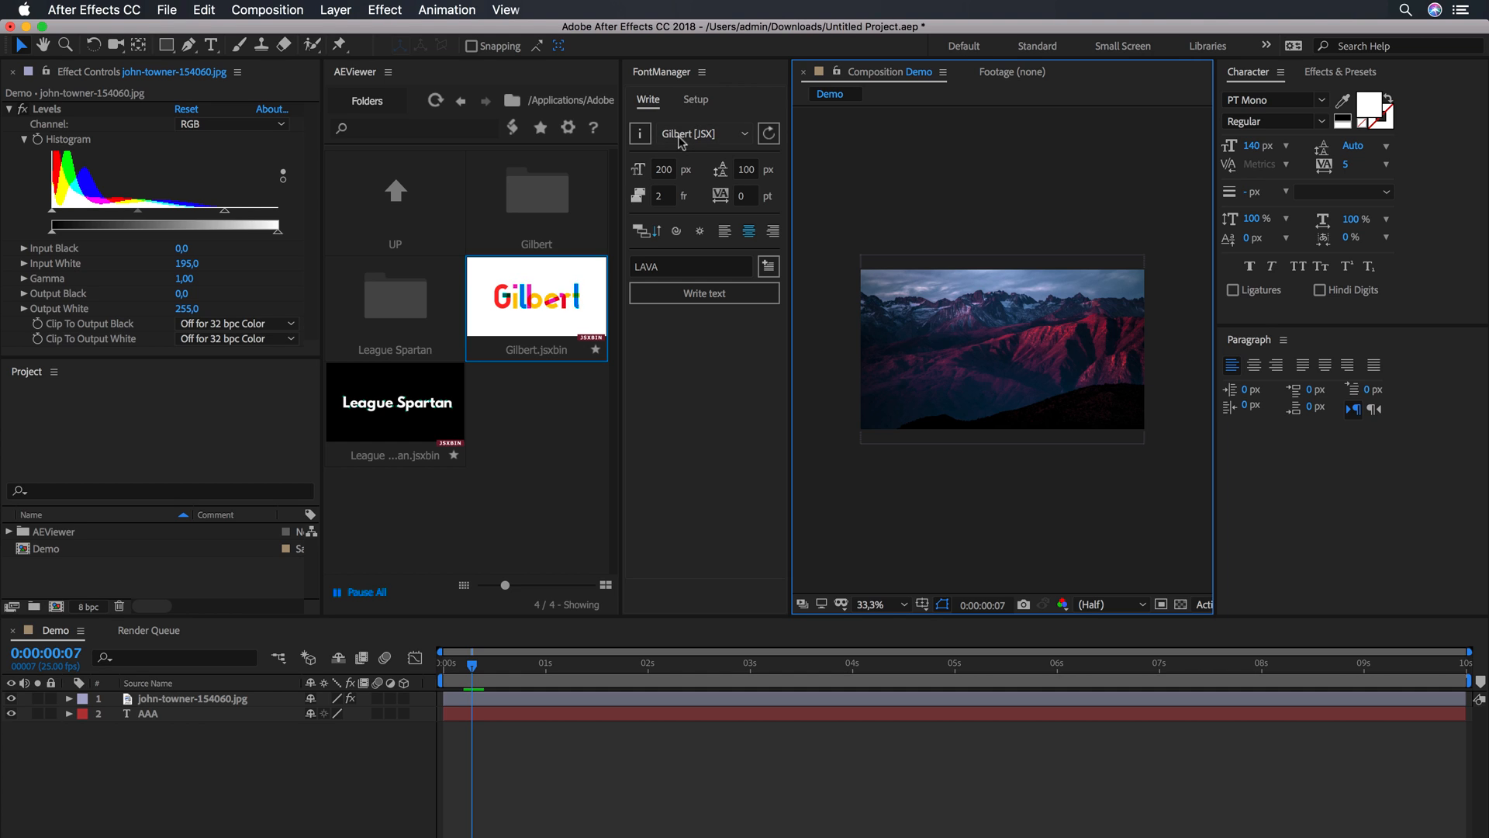
click(394, 402)
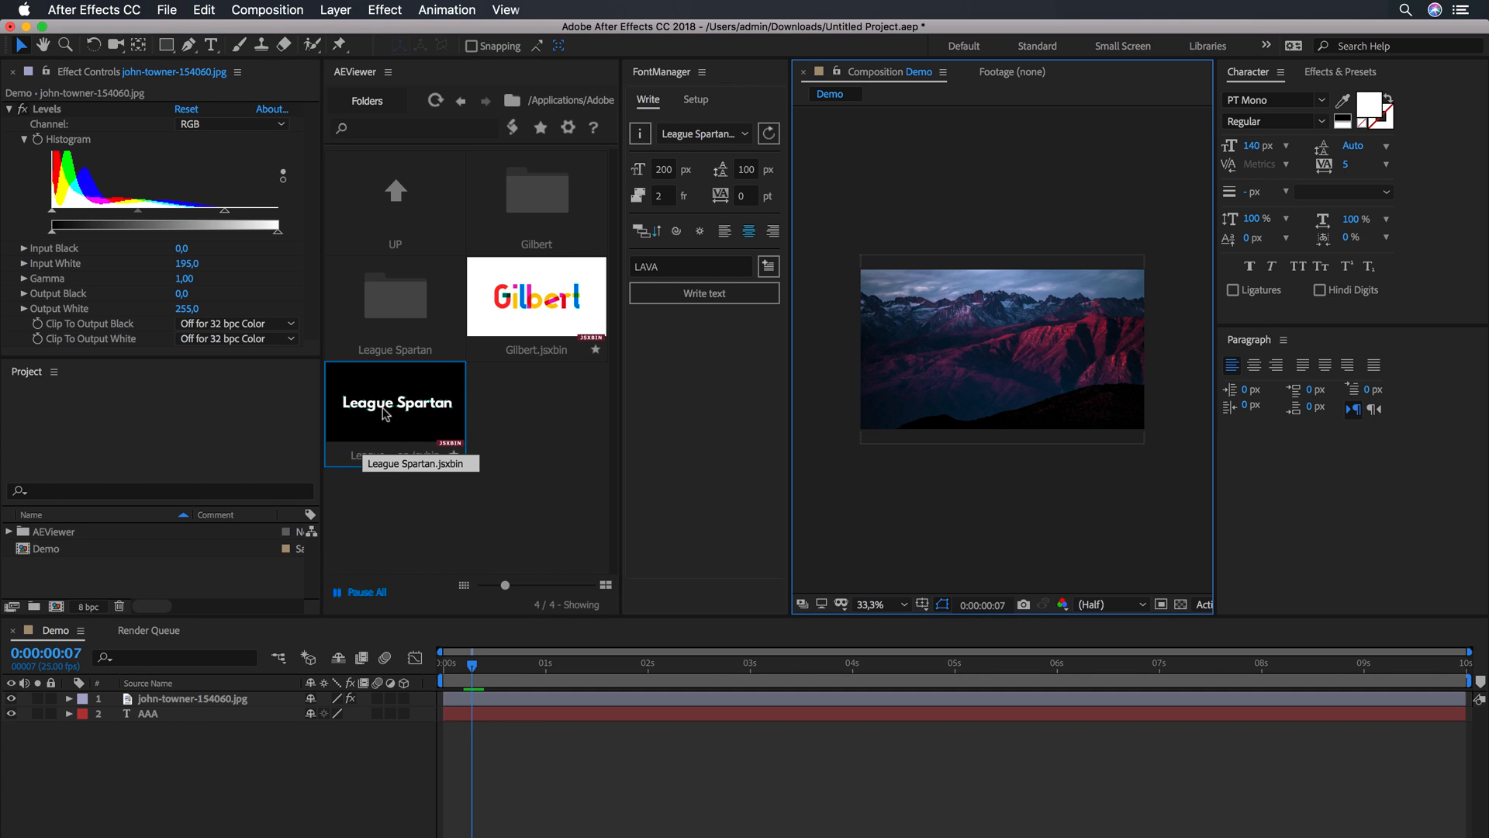